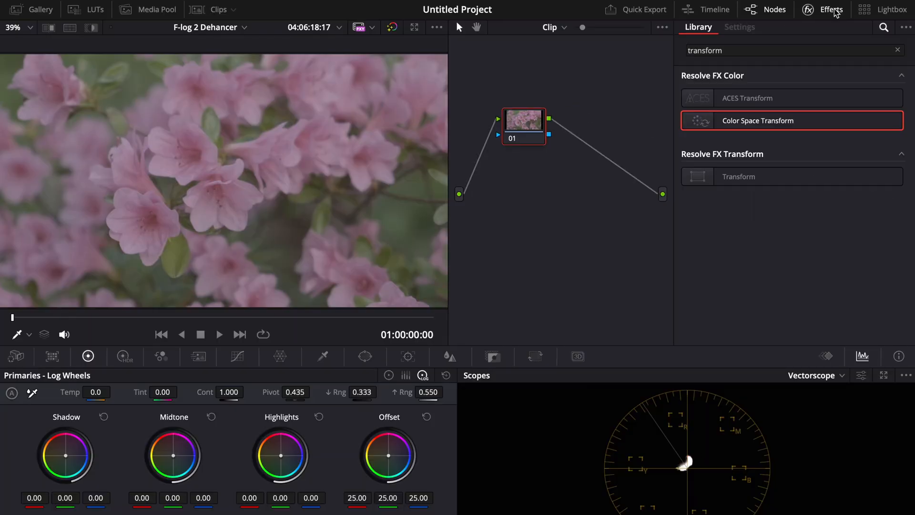
Search the Effects library for 'dehance' and apply Dehancer Pro to node 01
type("dehance")
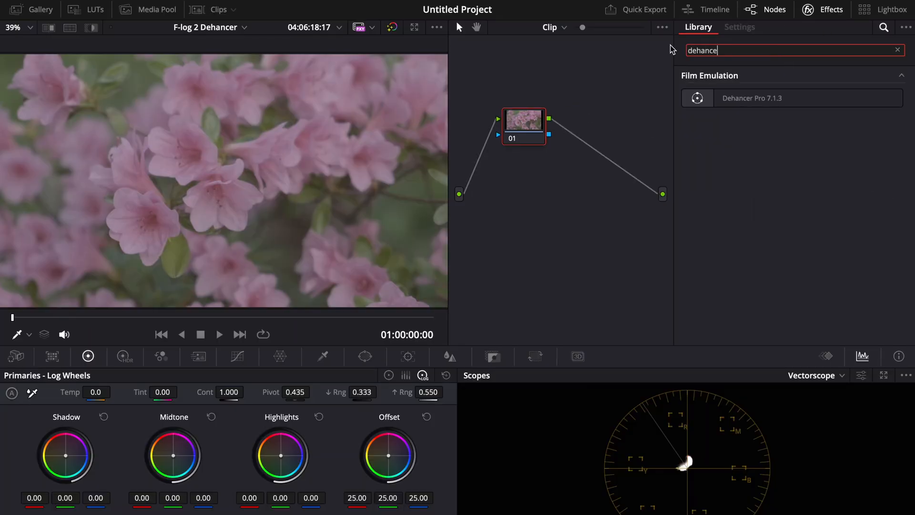
double_click(752, 97)
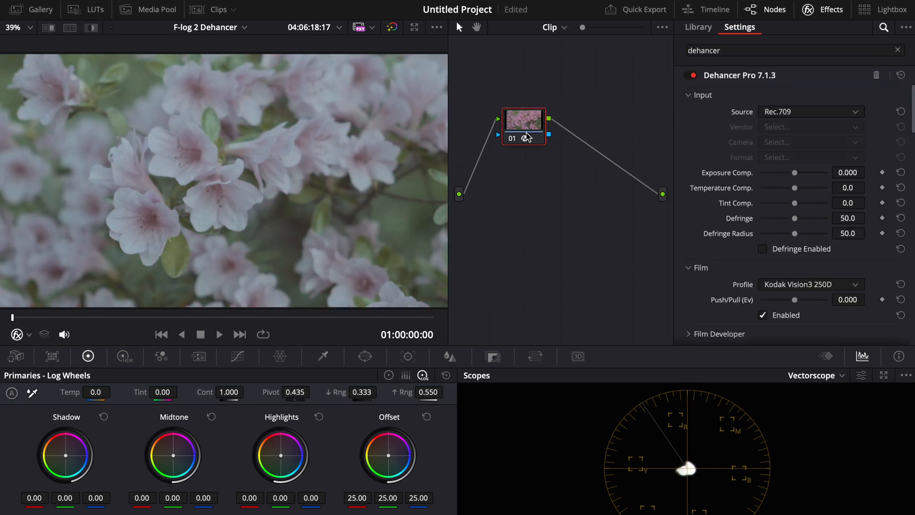
left_click_drag(523, 126, 516, 188)
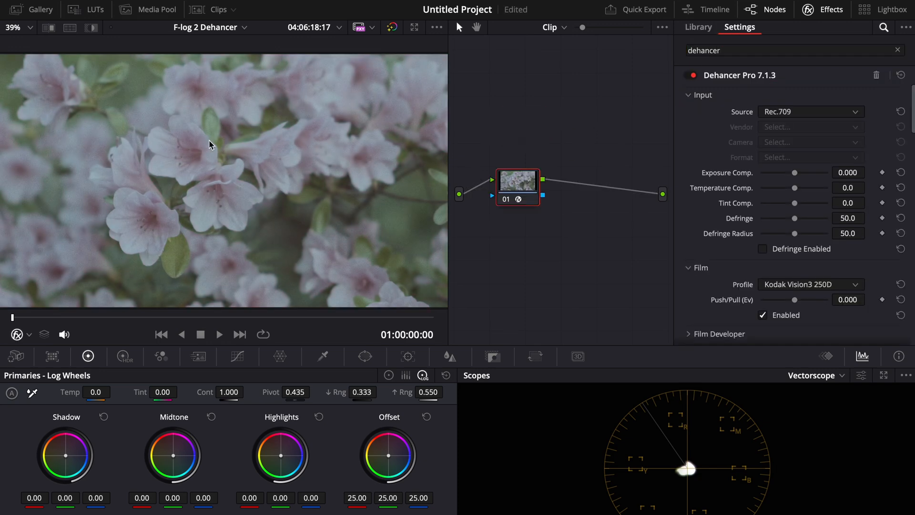
mouse_move(530, 220)
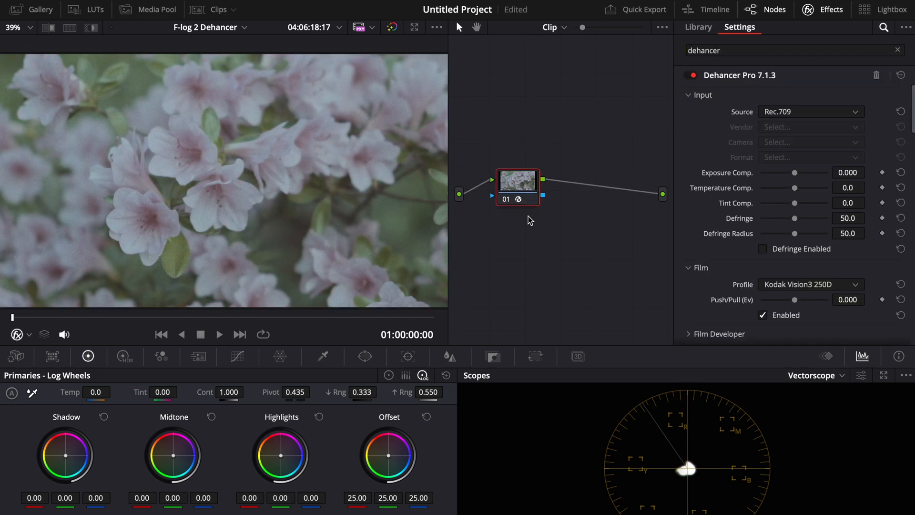
Set Dehancer's input source to a Fujifilm X-T3 camera with F-Log footage
left_click(810, 112)
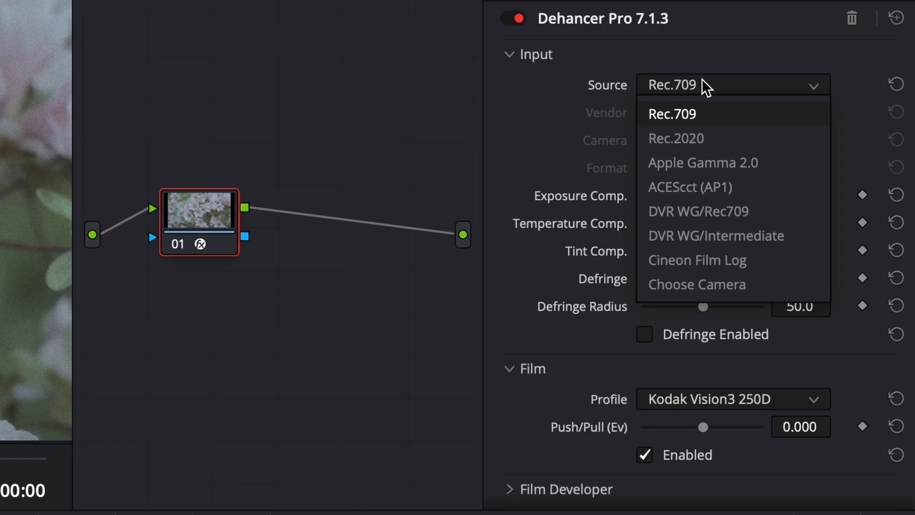
left_click(696, 284)
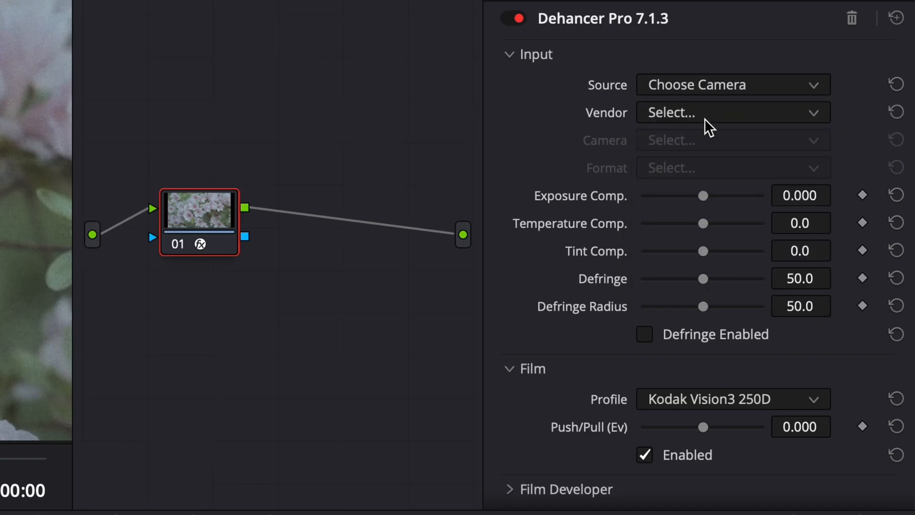
left_click(732, 112)
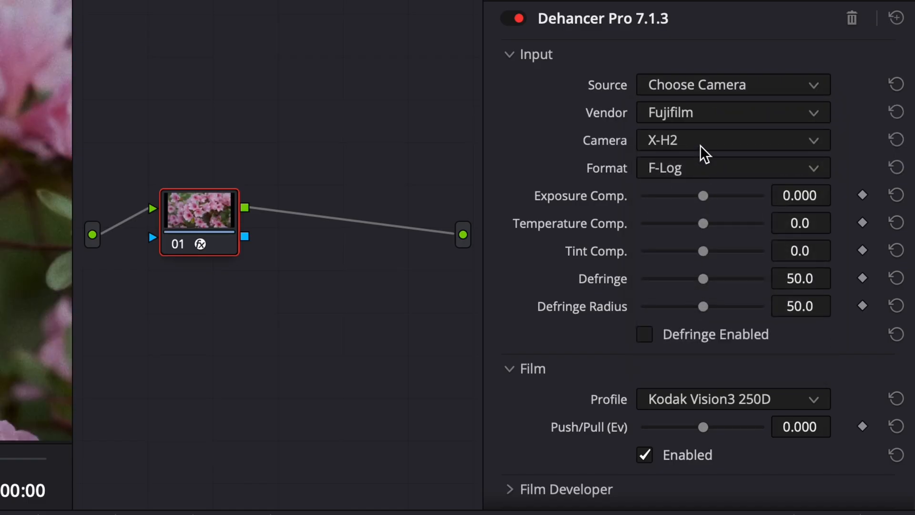
left_click(733, 169)
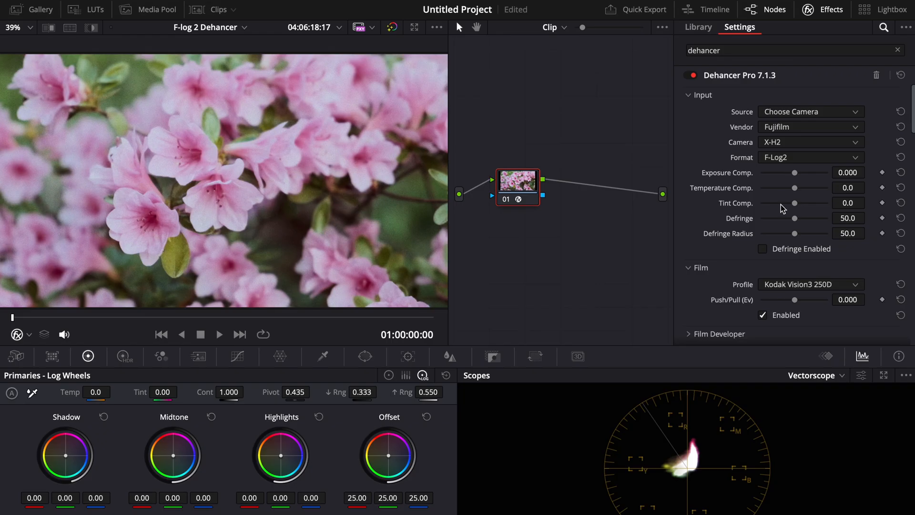
mouse_move(313, 285)
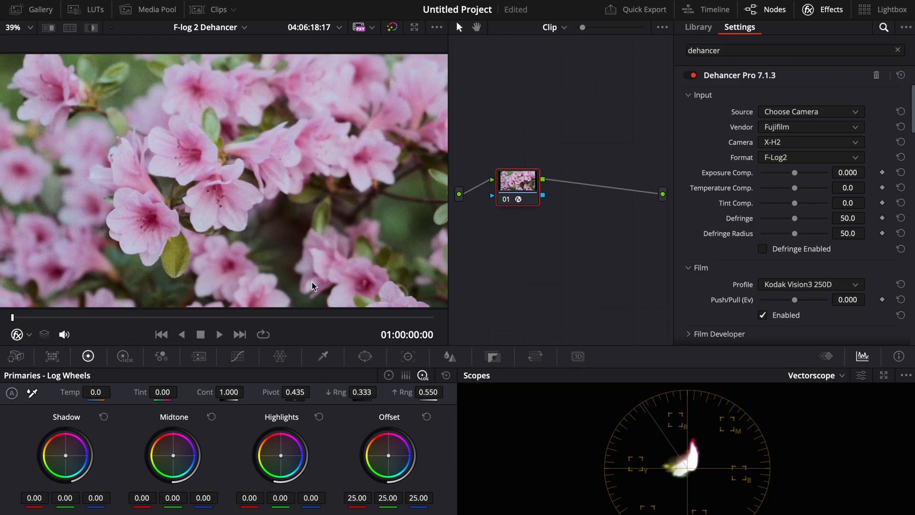
left_click(762, 315)
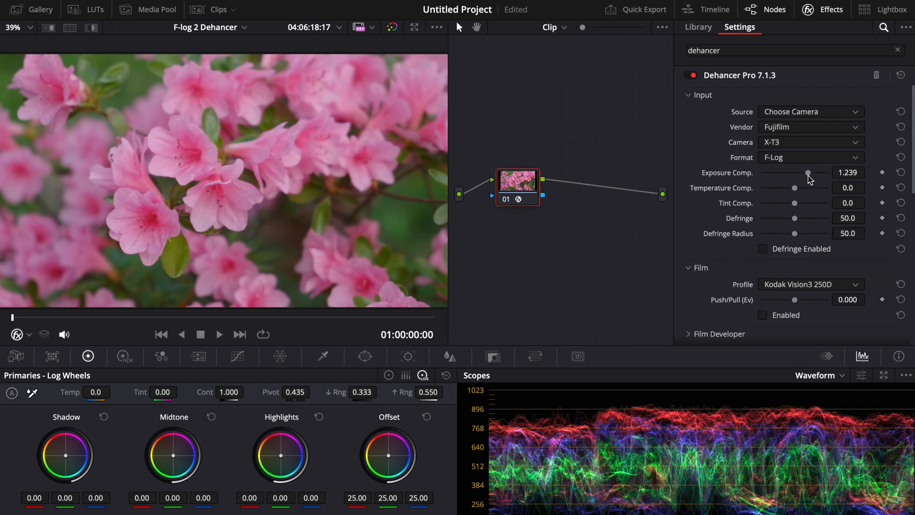
Push Exposure Comp. briefly higher, then settle it at about 1.293
left_click_drag(808, 172, 822, 172)
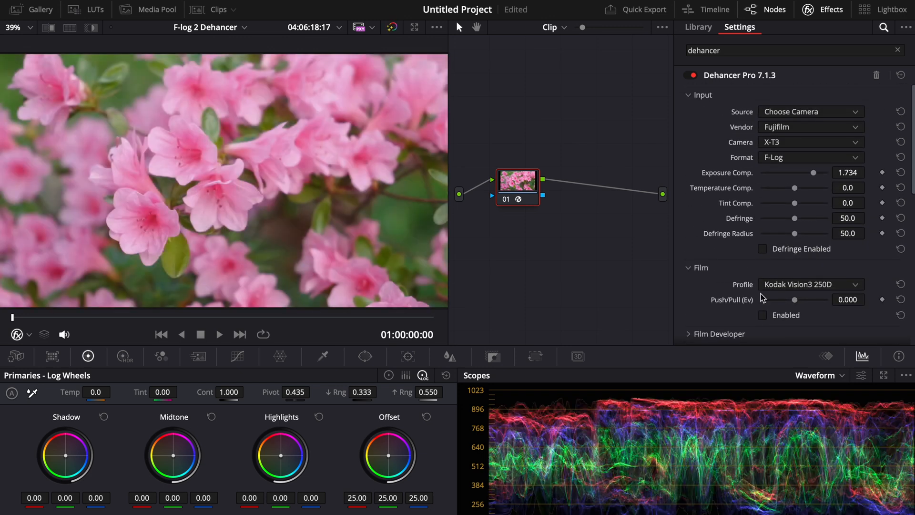
left_click_drag(814, 172, 808, 172)
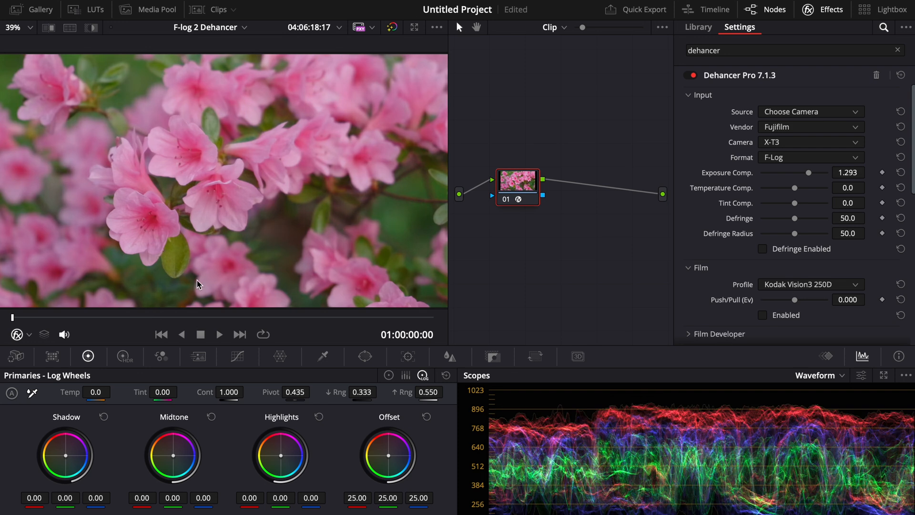
mouse_move(201, 144)
type("colo")
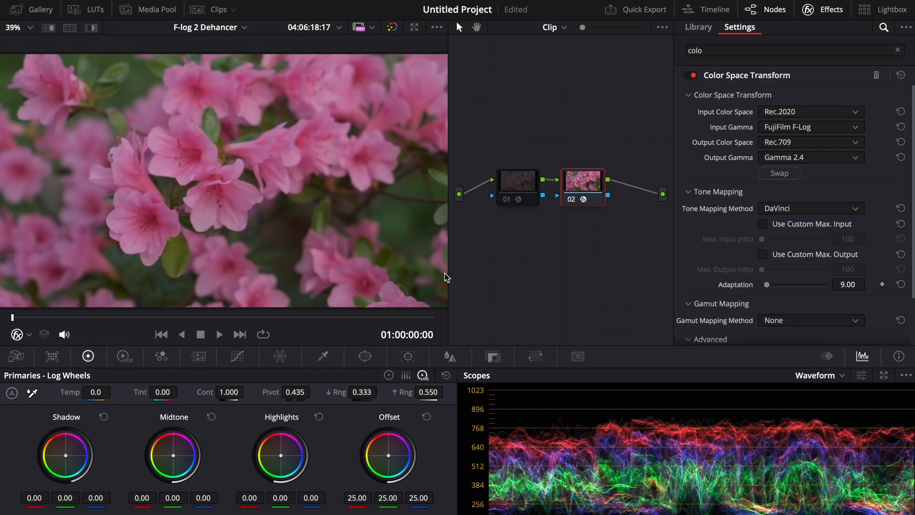
mouse_move(106, 186)
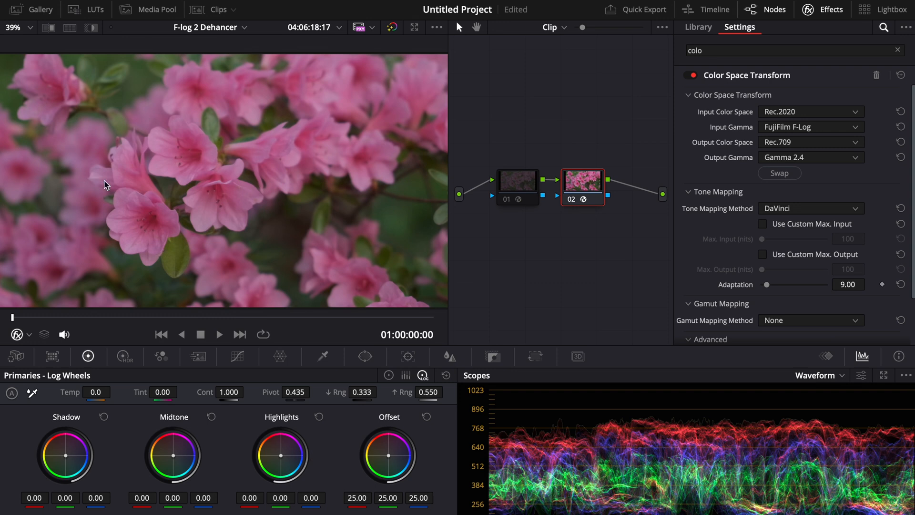
mouse_move(175, 248)
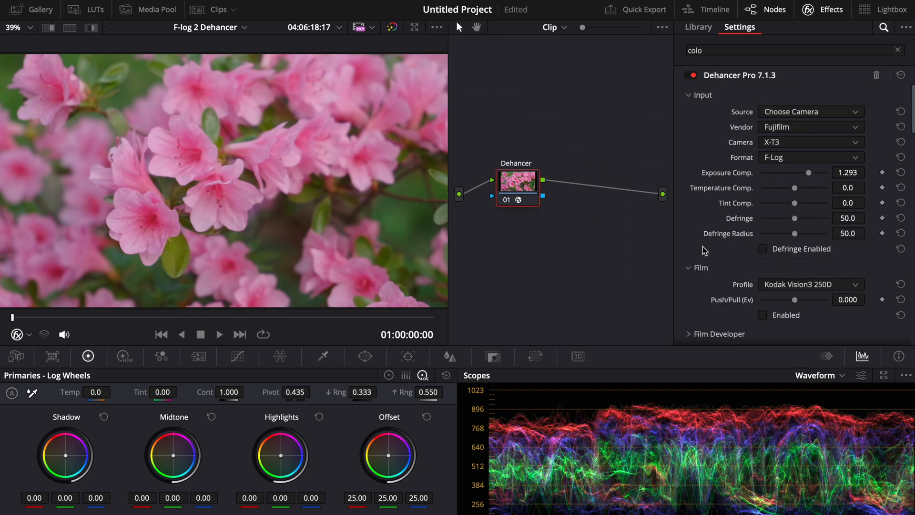
scroll("down", 3)
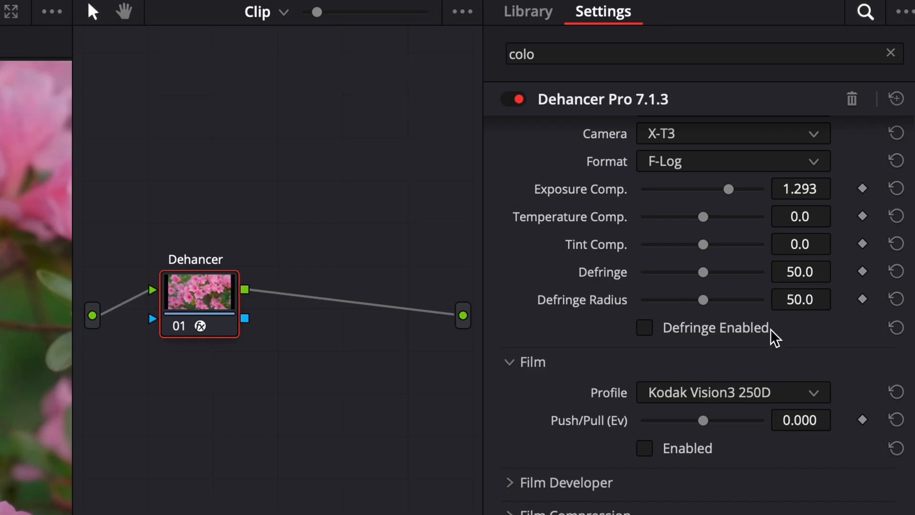
mouse_move(722, 445)
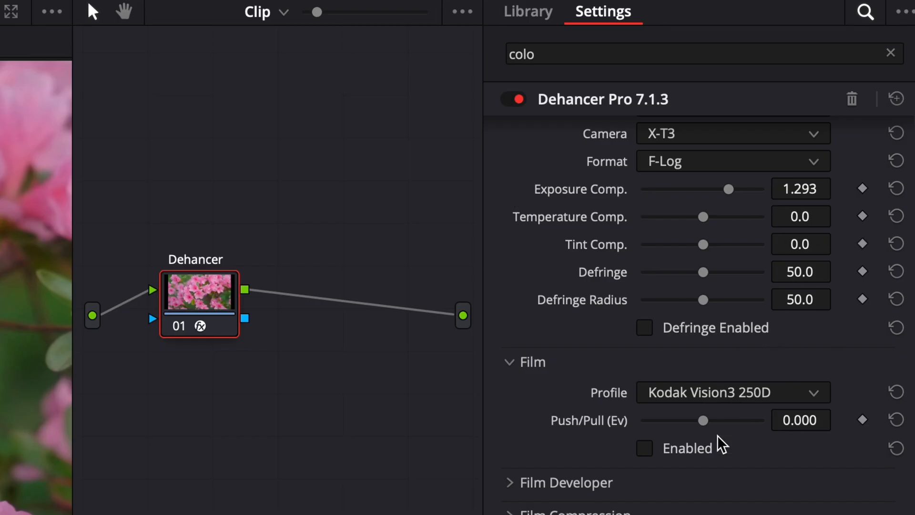
scroll("down", 3)
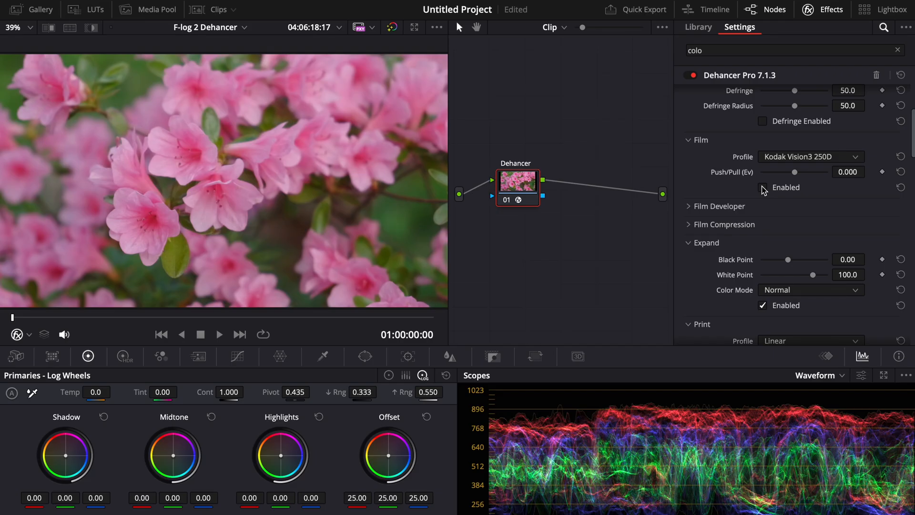
Enable film emulation and try Kodak Vision3 250D, 50D and a 2-stop push
left_click(762, 187)
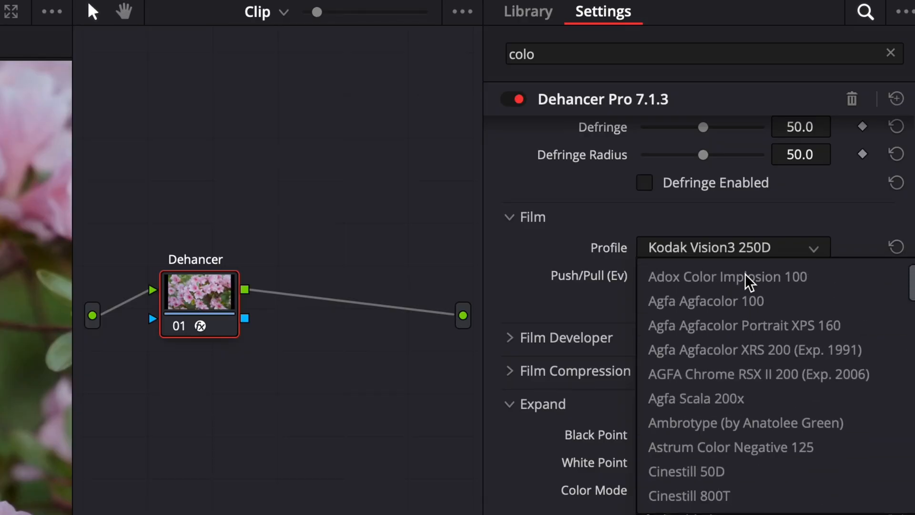
scroll("down", 3)
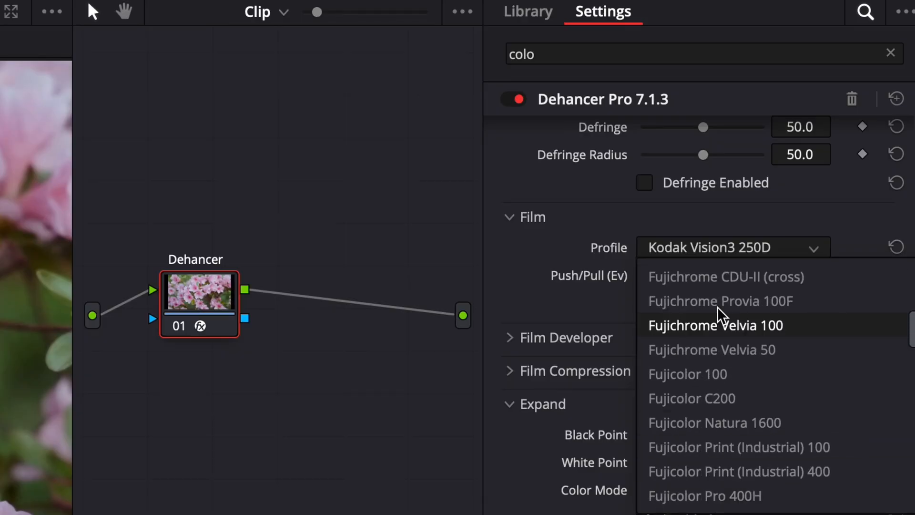
left_click(715, 325)
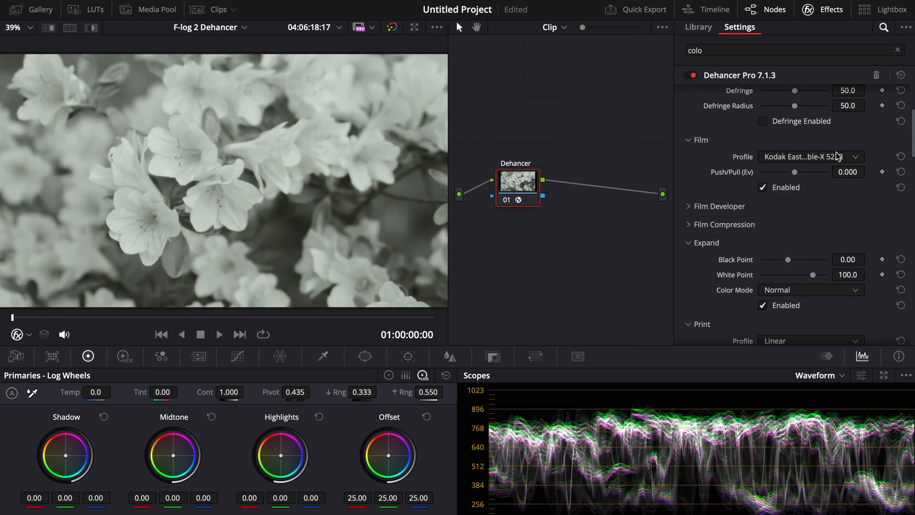
left_click(810, 156)
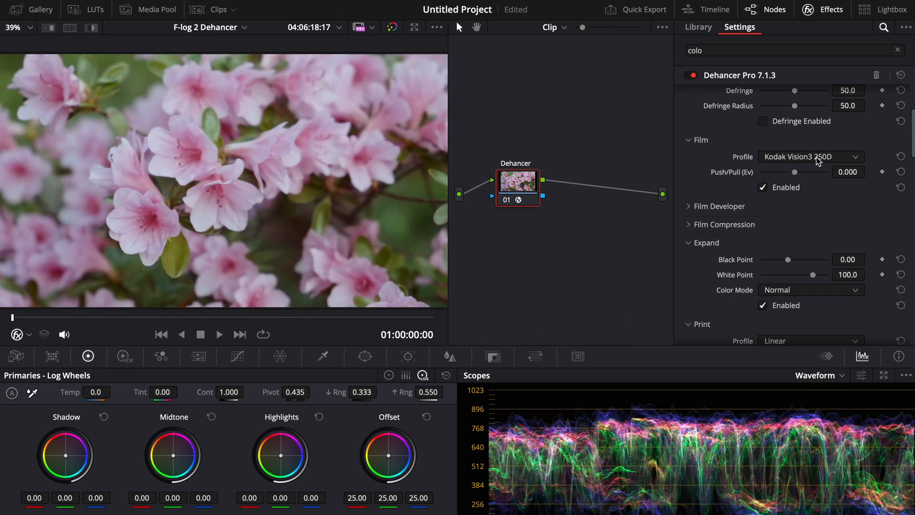
left_click(810, 156)
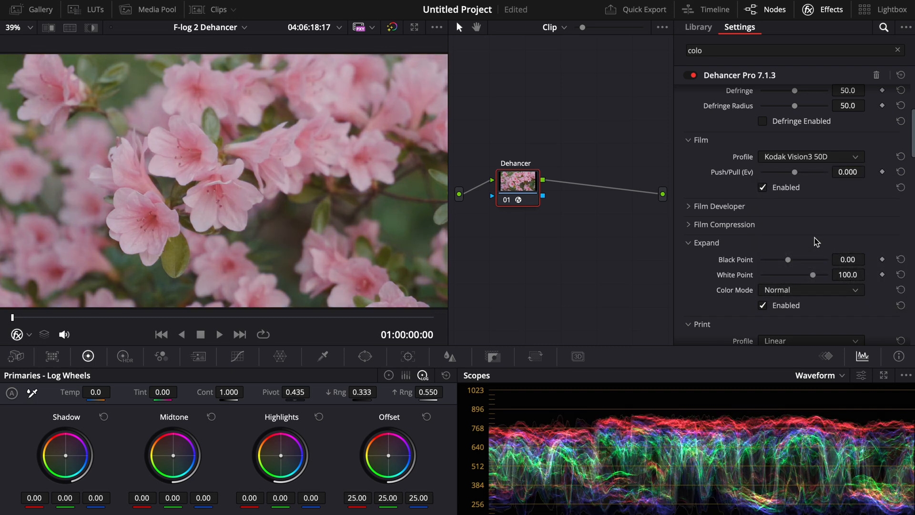
left_click(810, 156)
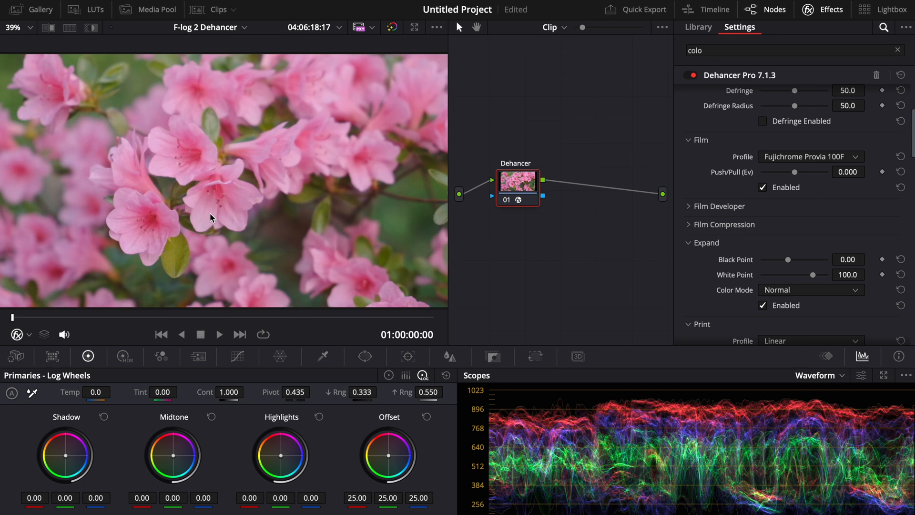
left_click(810, 156)
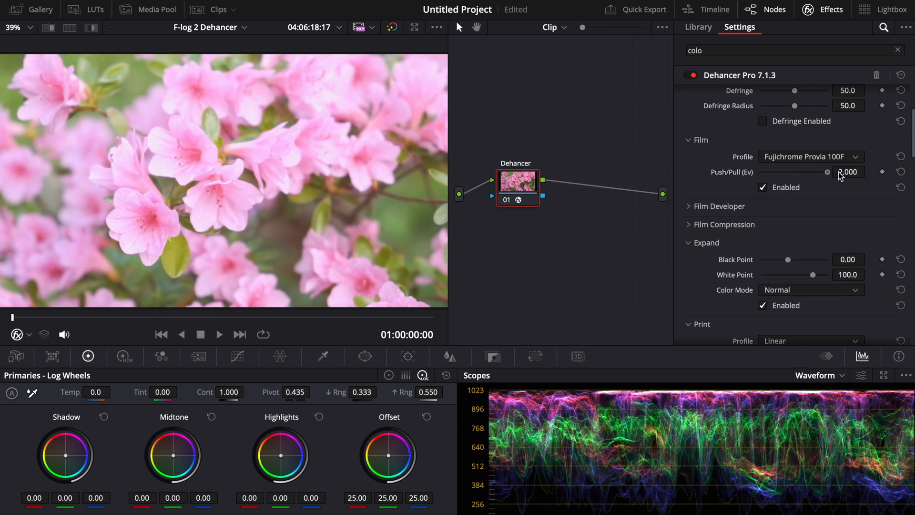
left_click(900, 171)
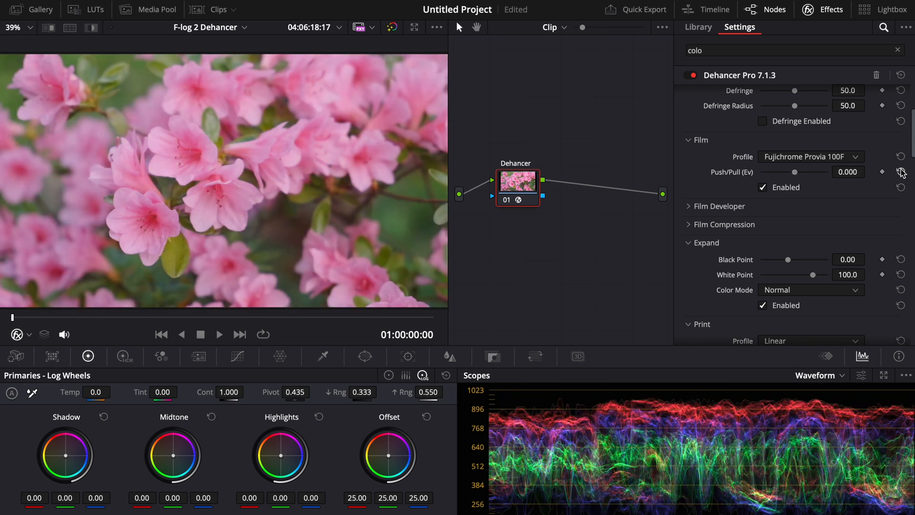
mouse_move(888, 188)
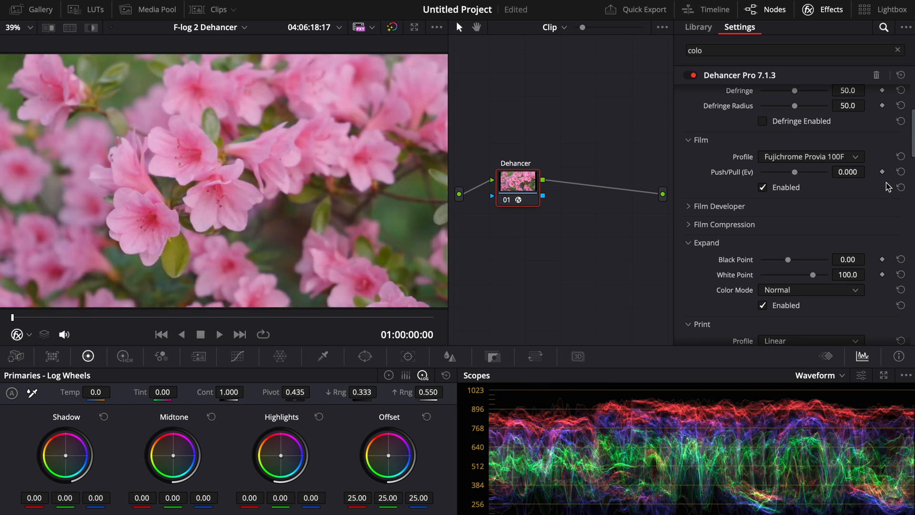
left_click(810, 156)
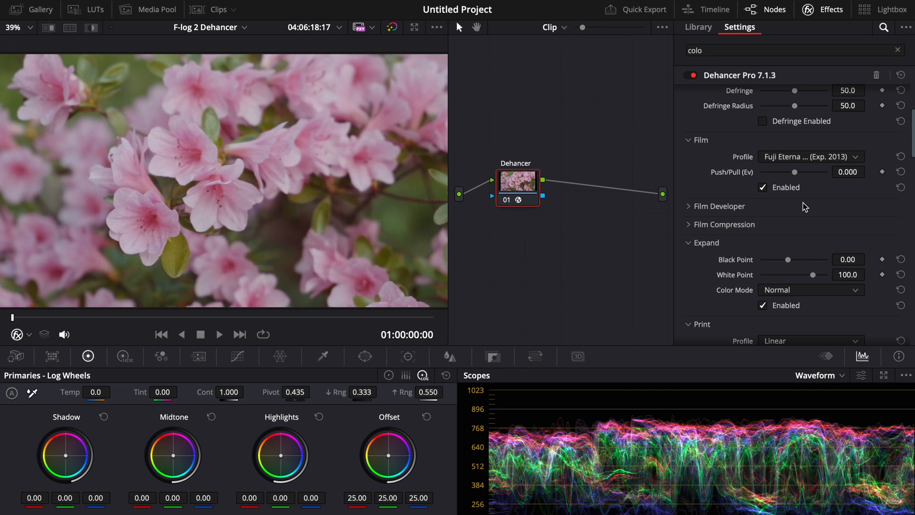
Choose Fuji Reala 500D (Exp.2013) and switch the Film stage off for comparison
left_click(809, 157)
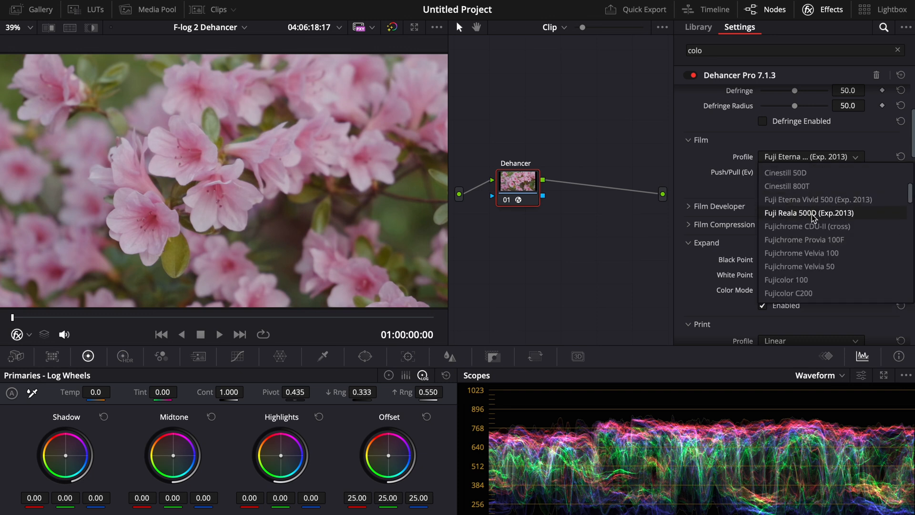
left_click(808, 213)
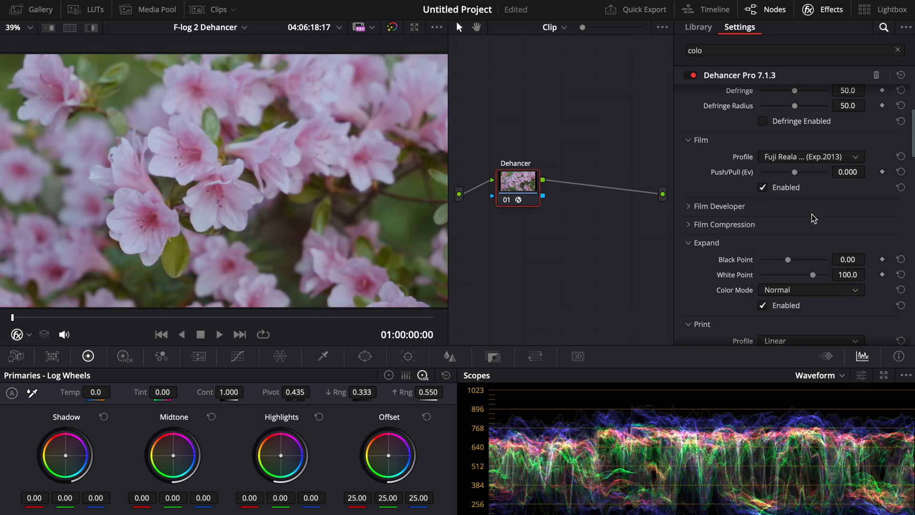
left_click(763, 187)
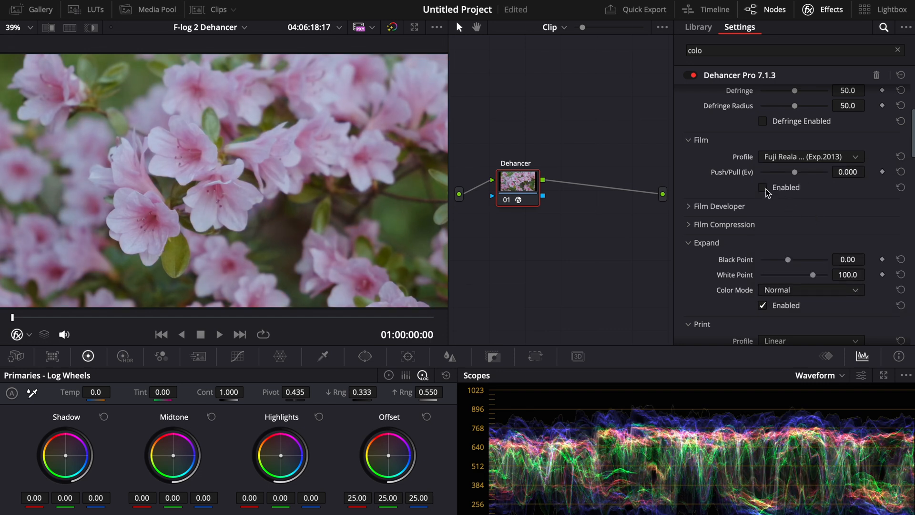
left_click(762, 188)
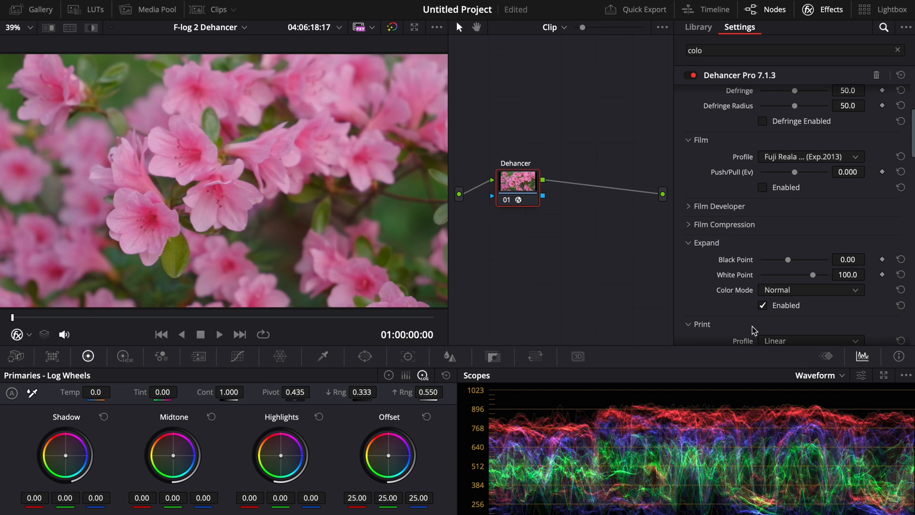
left_click(689, 140)
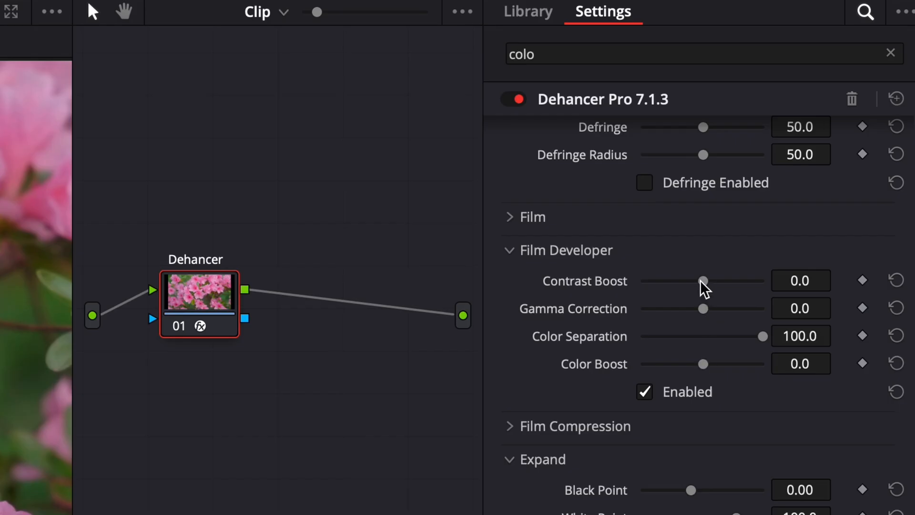
Set Film Developer Color Boost to 19.3 and Film Compression Impact to 31.2
left_click_drag(702, 280, 697, 281)
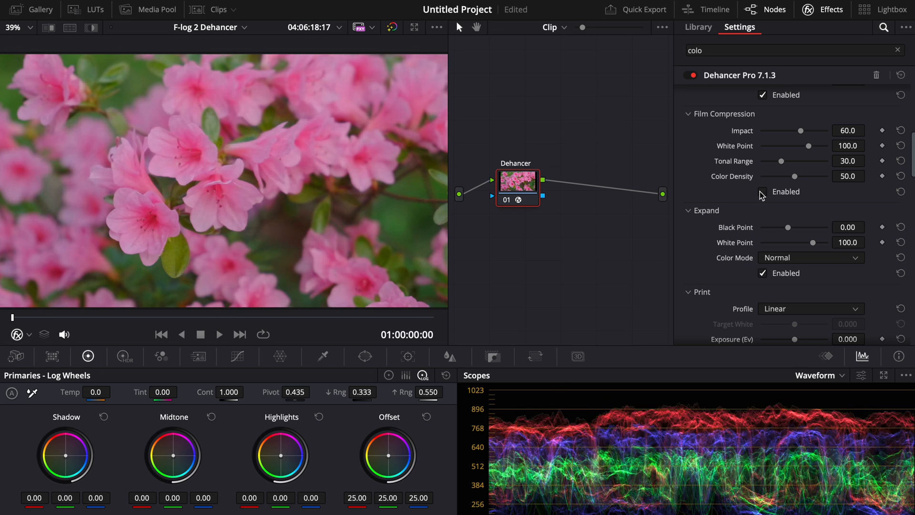
scroll("down", 3)
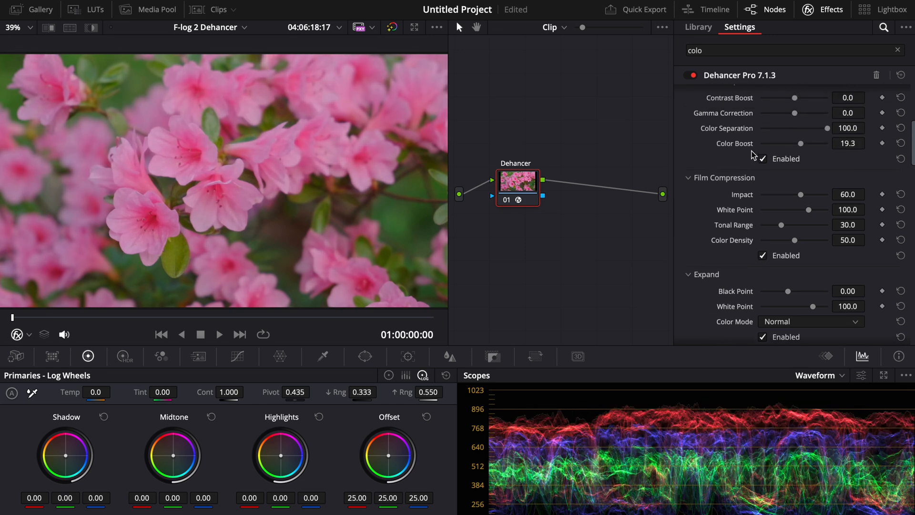
left_click_drag(802, 194, 786, 195)
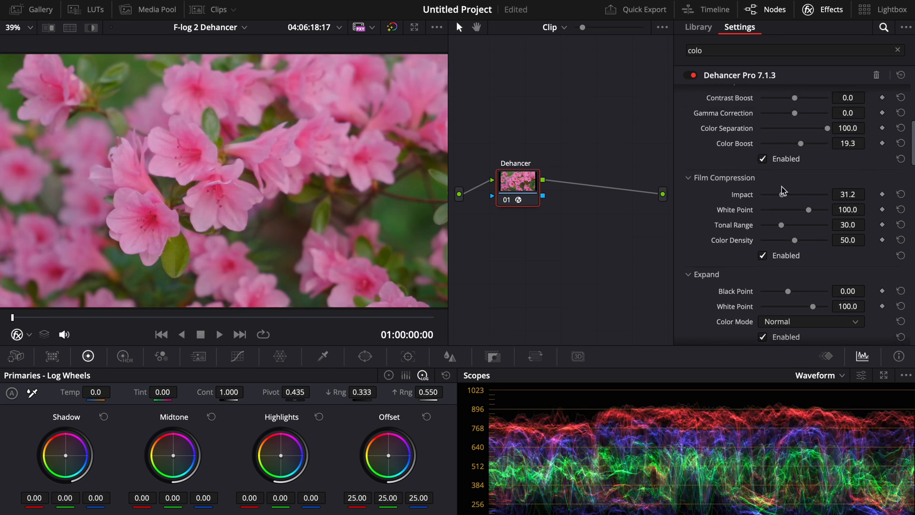
left_click_drag(787, 195, 806, 195)
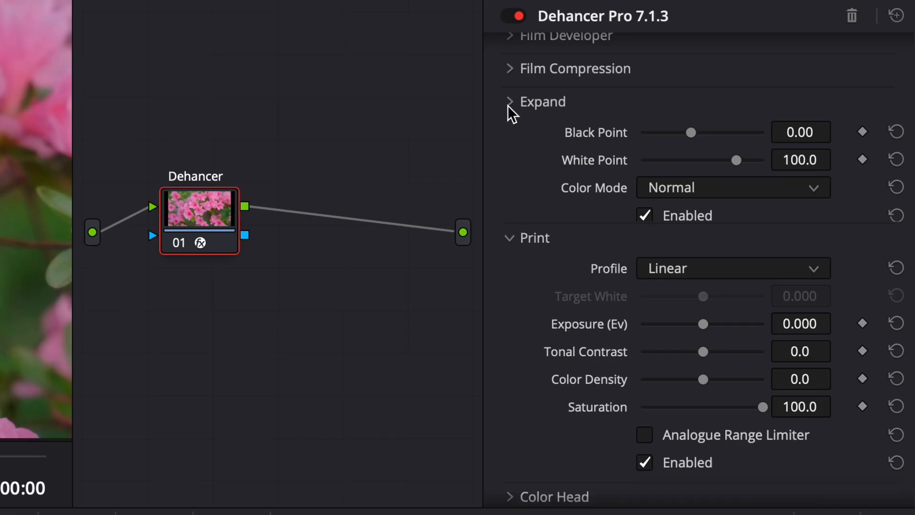
Try Kodak 2383 and Fujifilm 3513 print profiles, then settle on Kodak Endura Glossy Paper
left_click(509, 101)
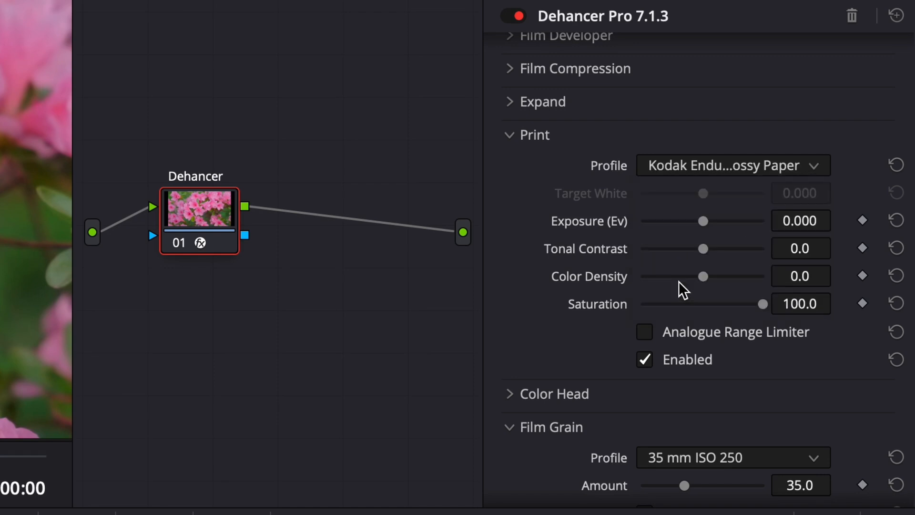
left_click(731, 165)
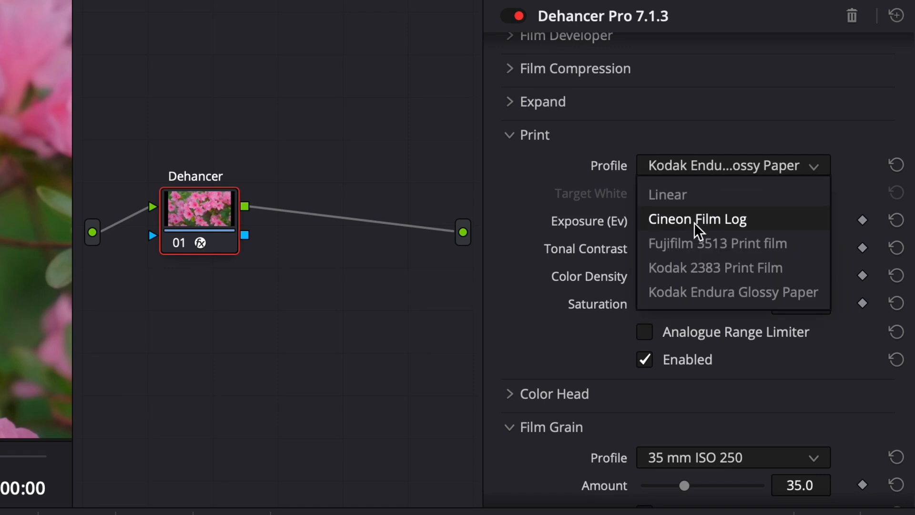
left_click(714, 267)
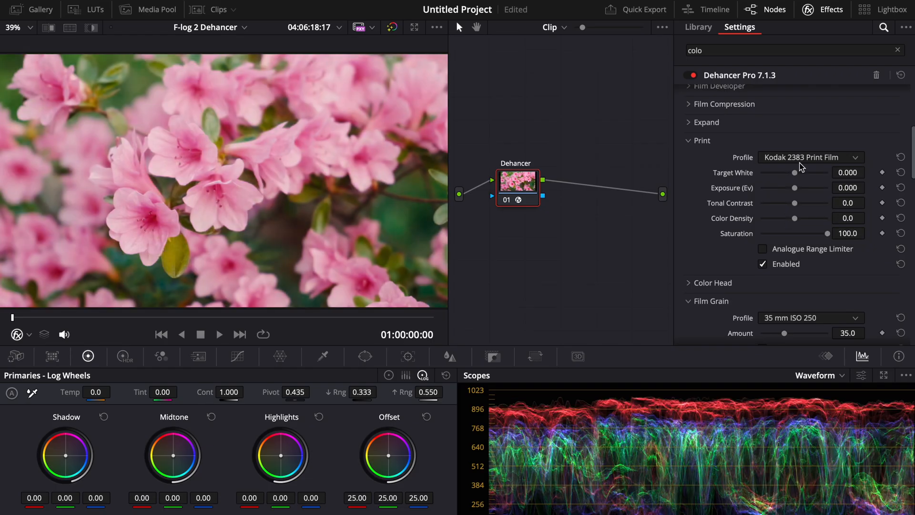
left_click(811, 156)
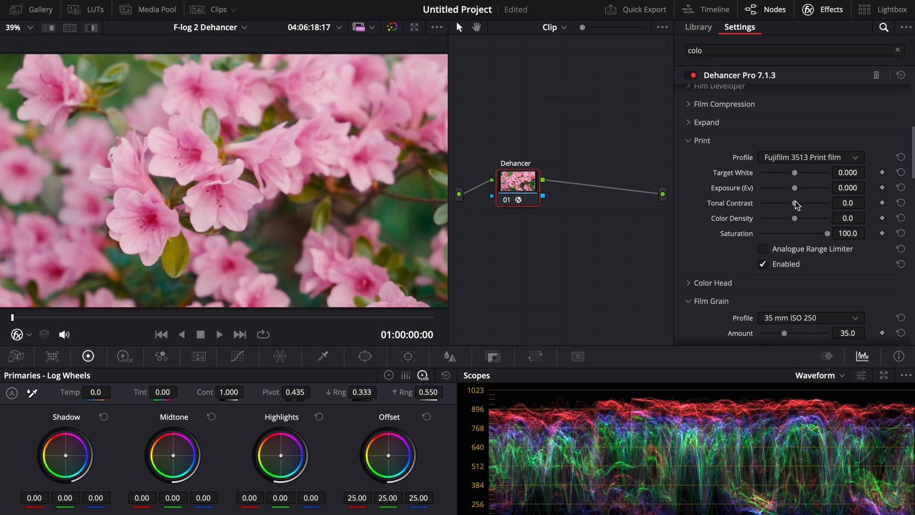
left_click(810, 157)
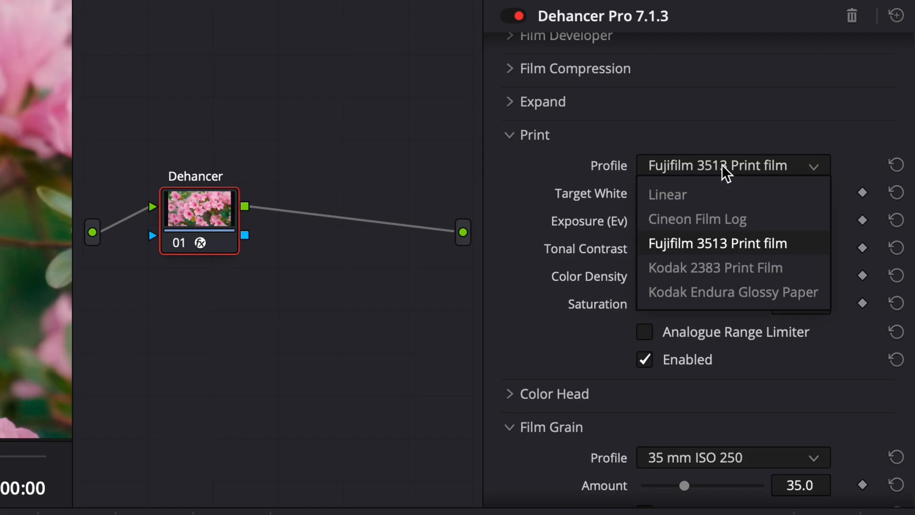
left_click(714, 268)
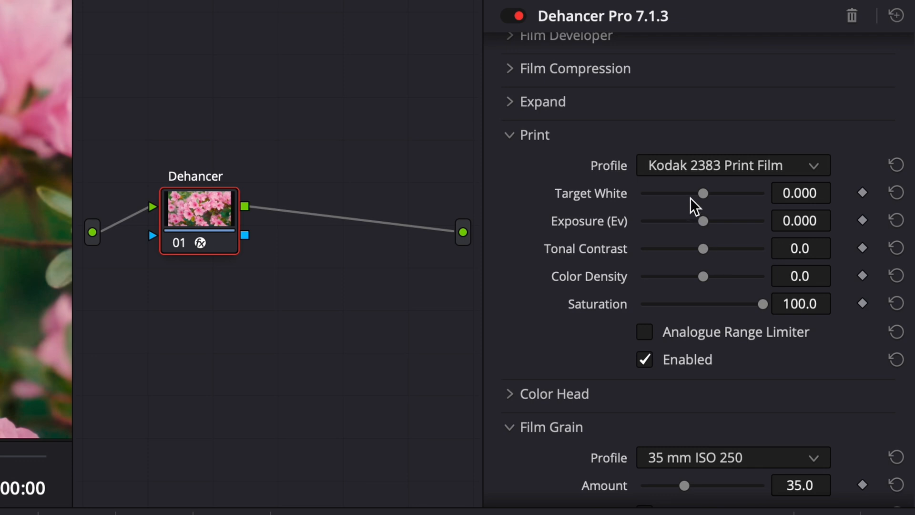
left_click(732, 165)
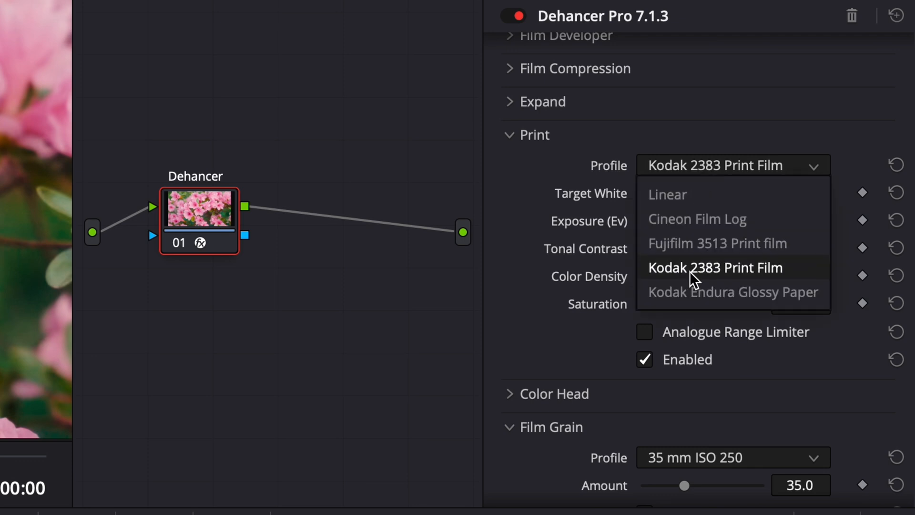
left_click(731, 291)
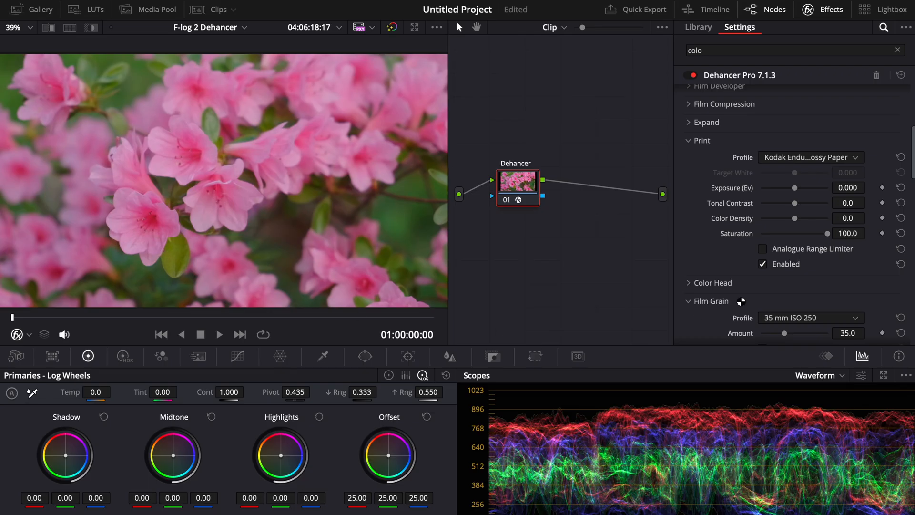
mouse_move(768, 218)
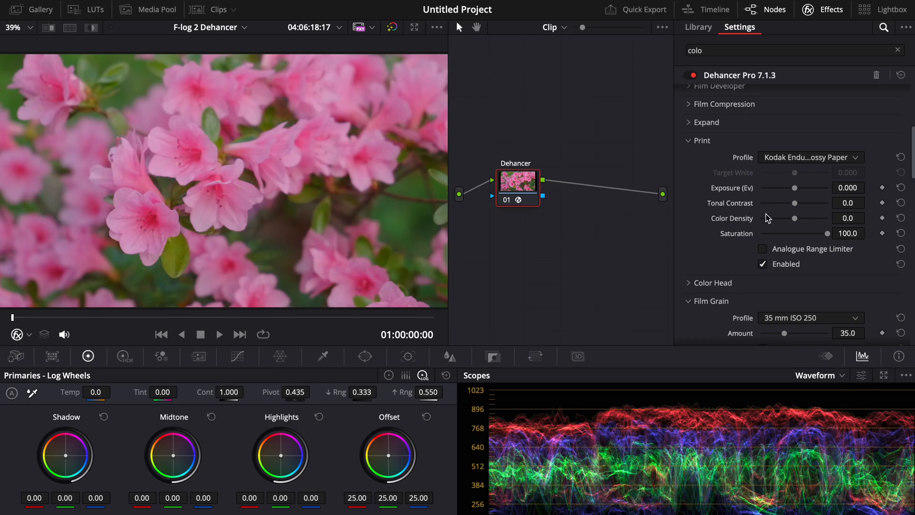
Experiment with print exposure up to 3.0 and below zero, returning near zero
left_click_drag(793, 187, 796, 187)
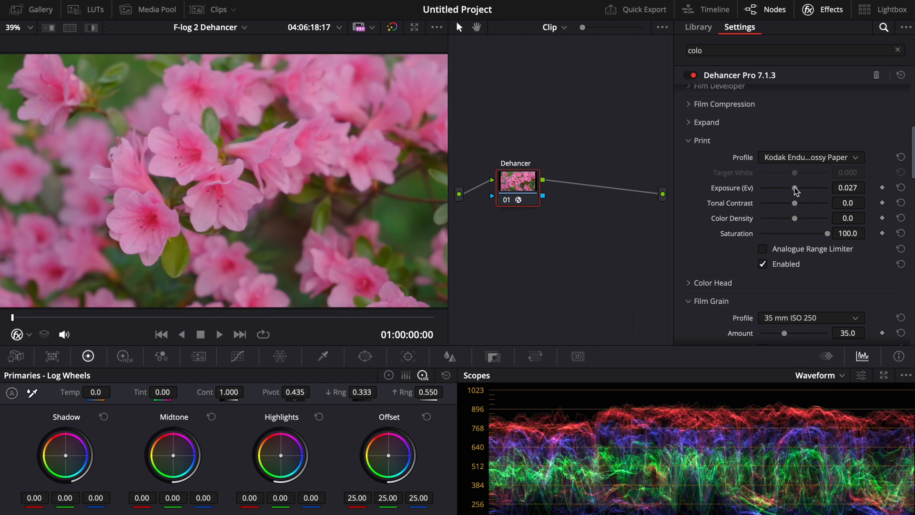
left_click_drag(800, 187, 817, 187)
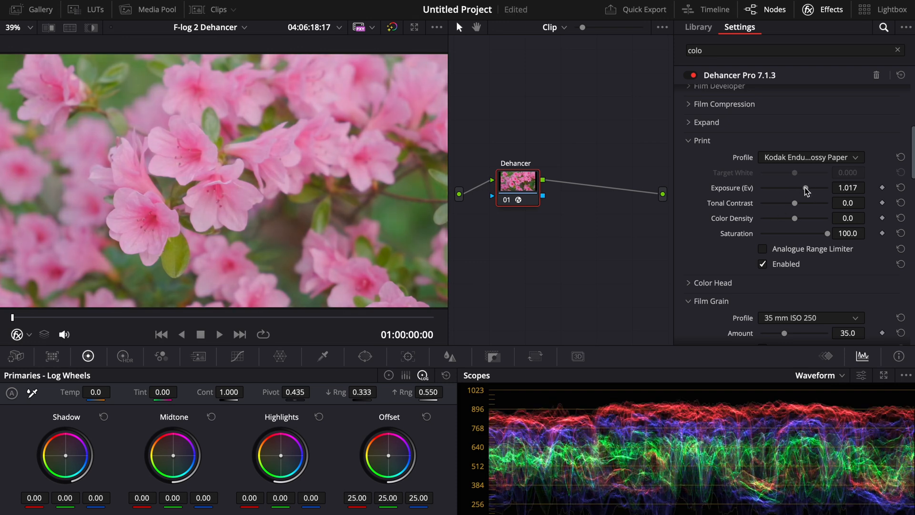
mouse_move(678, 418)
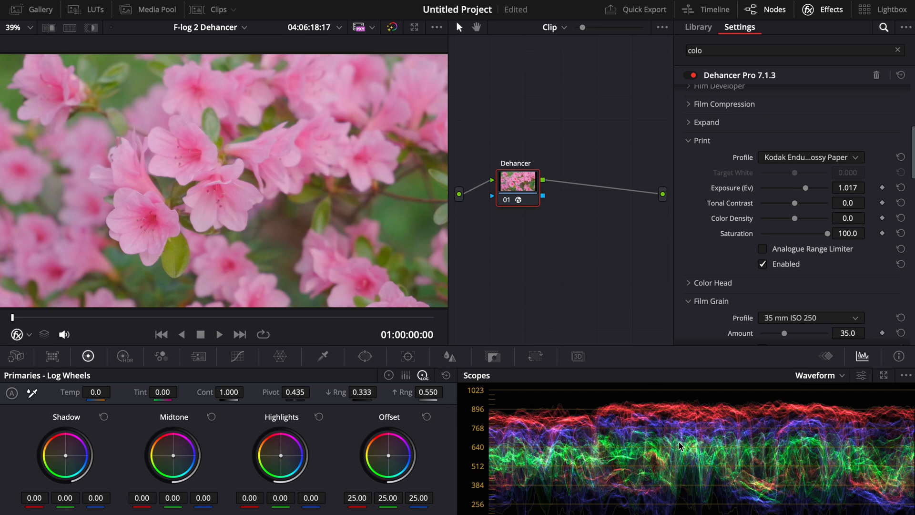
left_click_drag(821, 188, 828, 188)
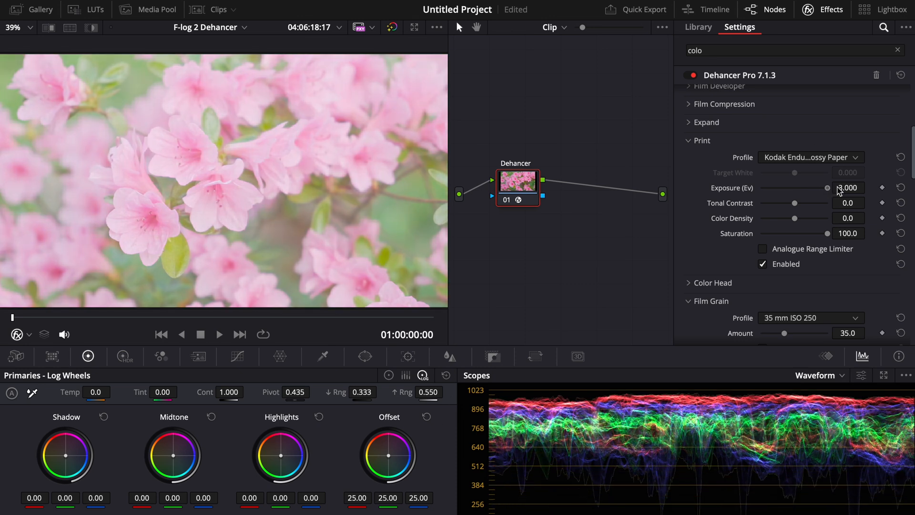
left_click_drag(827, 187, 784, 188)
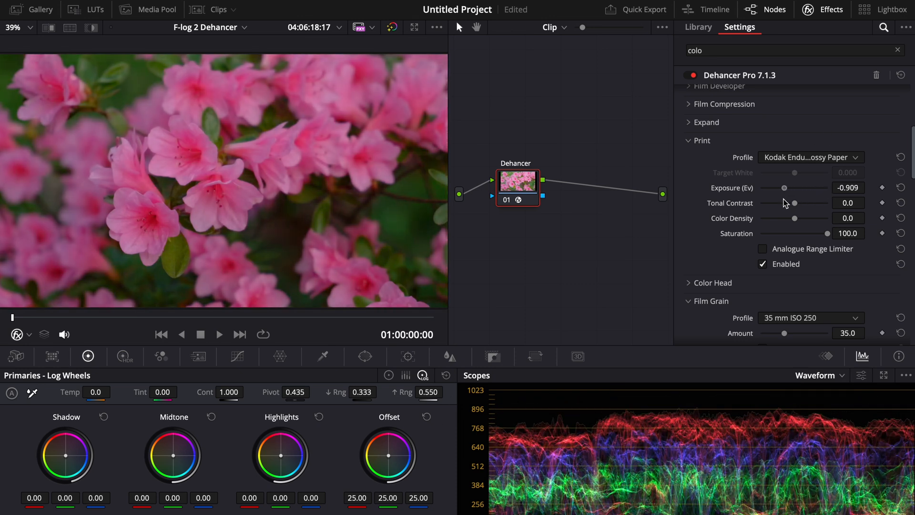
left_click_drag(785, 188, 795, 188)
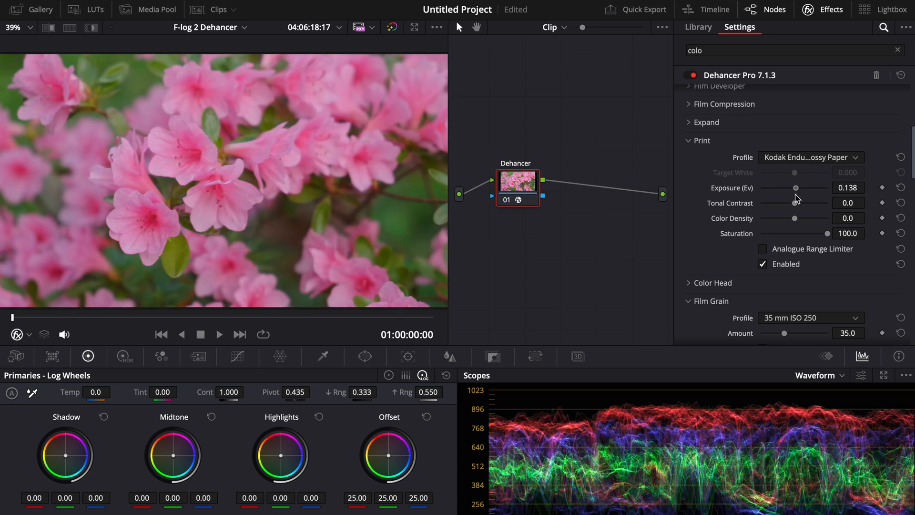
left_click_drag(805, 187, 794, 187)
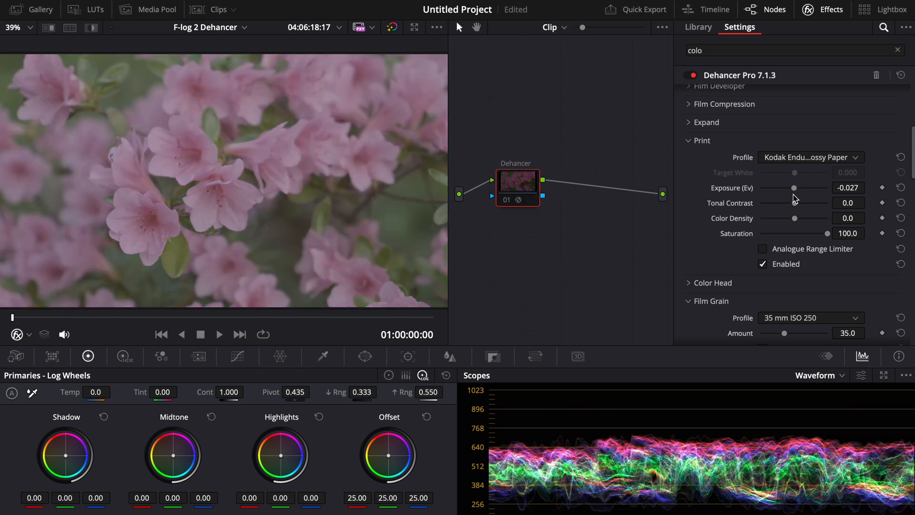
left_click_drag(790, 187, 799, 187)
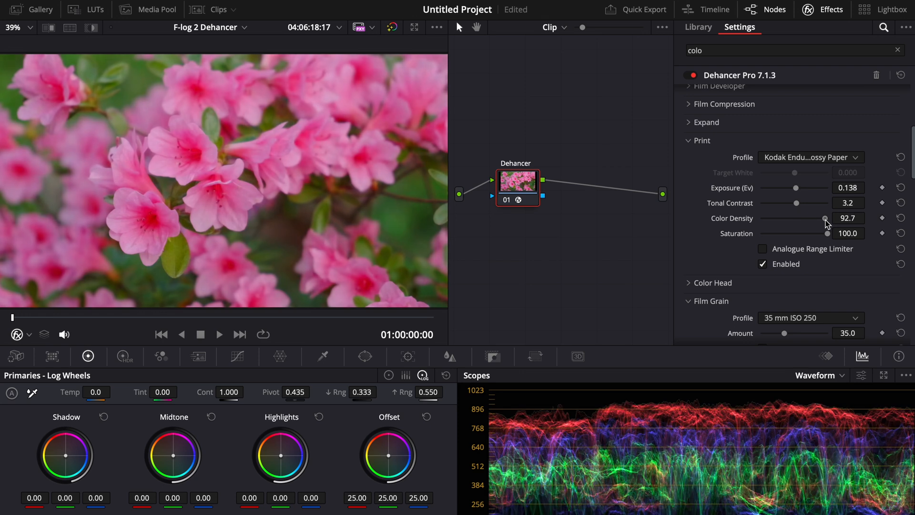
Lower print colour density to 17.4 and print saturation to about 95.4
left_click_drag(825, 218, 816, 218)
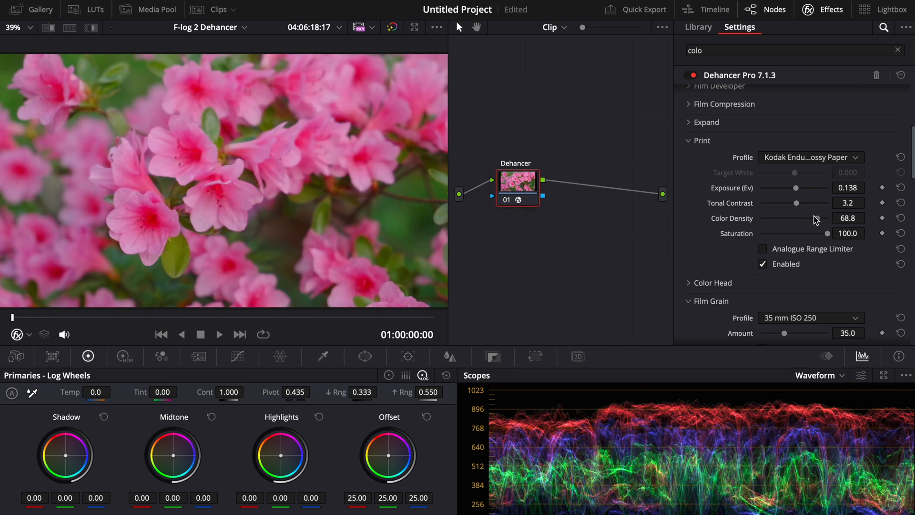
left_click_drag(815, 218, 791, 217)
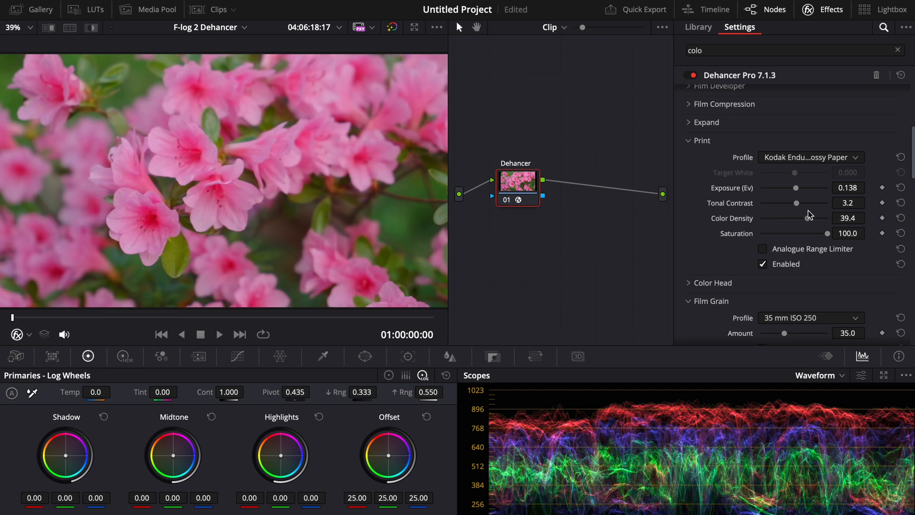
left_click_drag(795, 218, 770, 217)
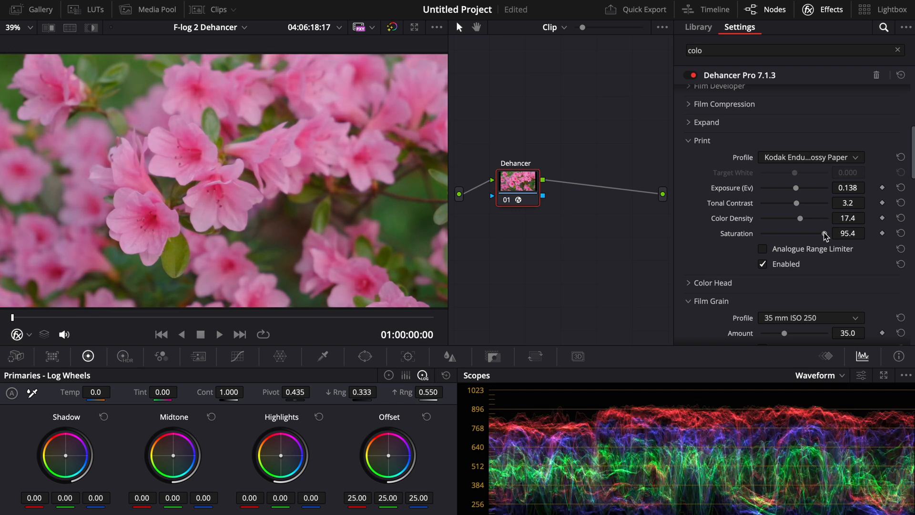
left_click_drag(823, 233, 829, 233)
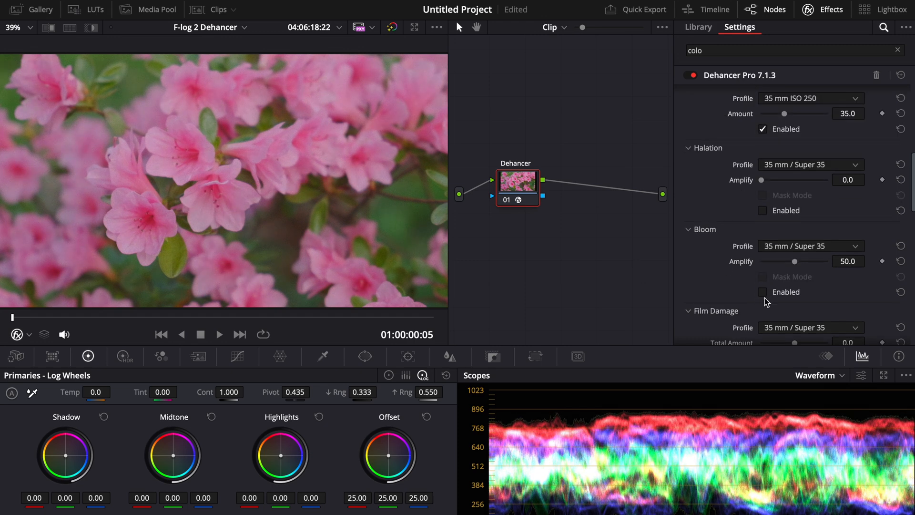
Raise Bloom Amplify to 89.9, turning Bloom on
left_click_drag(793, 262, 814, 262)
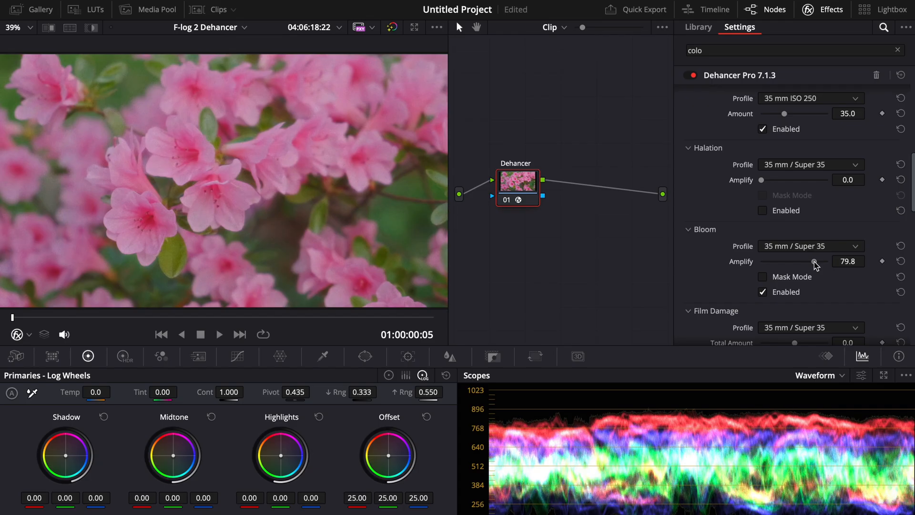
left_click_drag(809, 260, 819, 261)
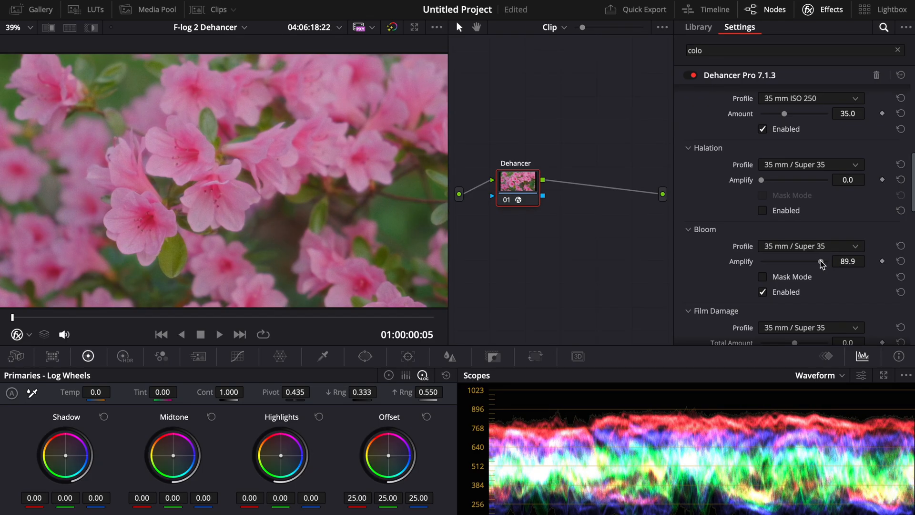
left_click(219, 334)
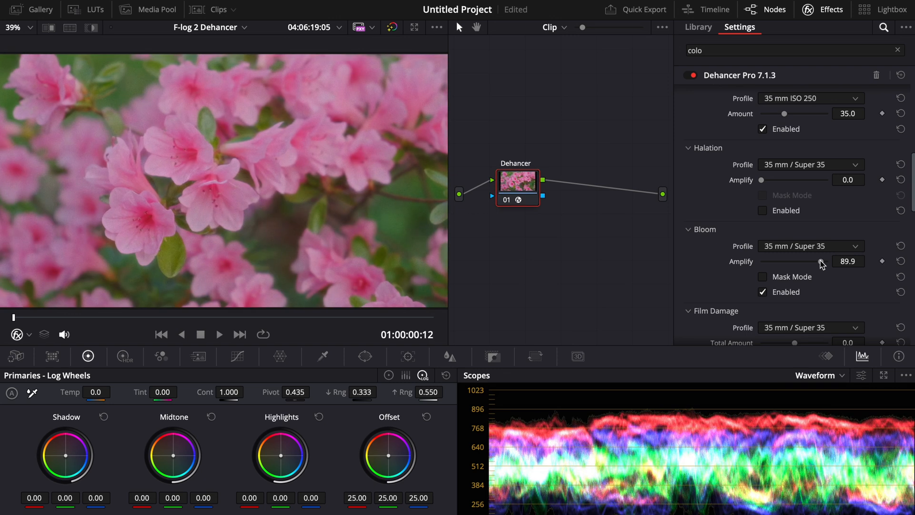
Enable Film Damage with total amount -50, and switch Film Breath on
scroll("down", 3)
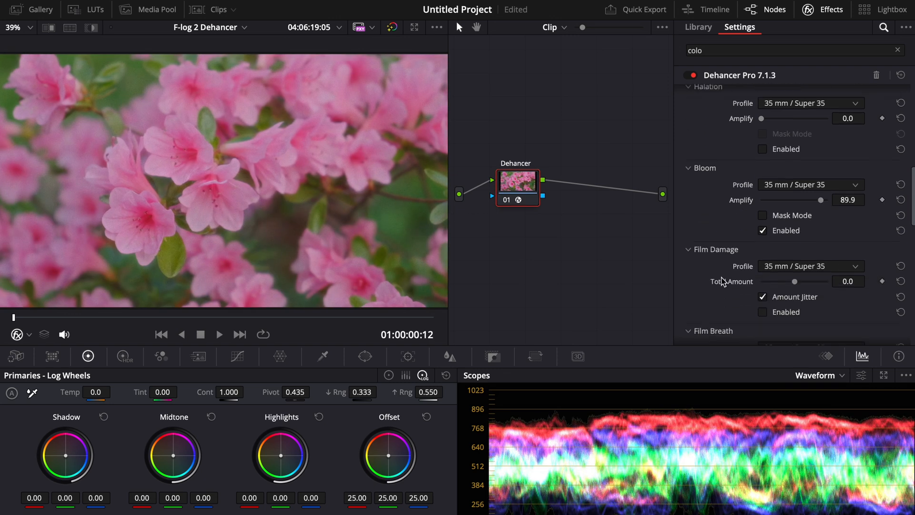
scroll("down", 3)
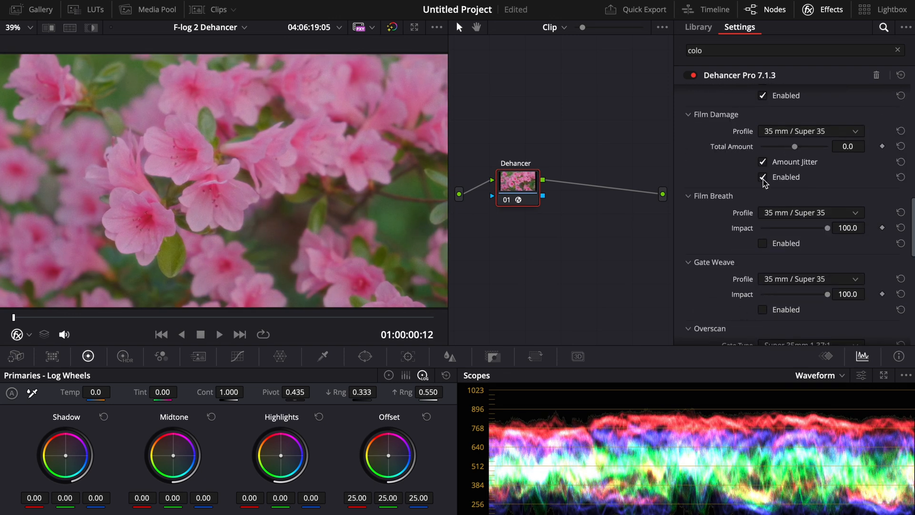
left_click_drag(794, 146, 827, 146)
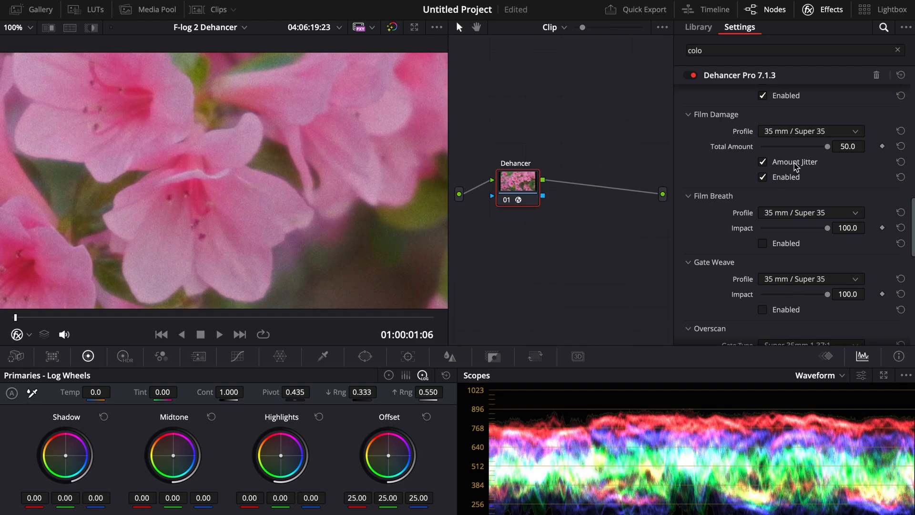
left_click_drag(826, 147, 760, 146)
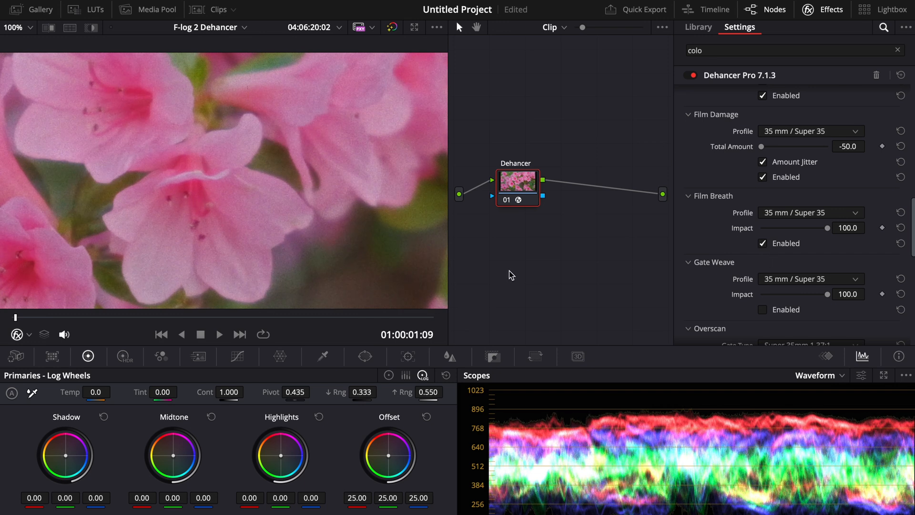
Fit the viewer to the frame and enable Gate Weave with the 8 mm / Super 8 profile
left_click(17, 26)
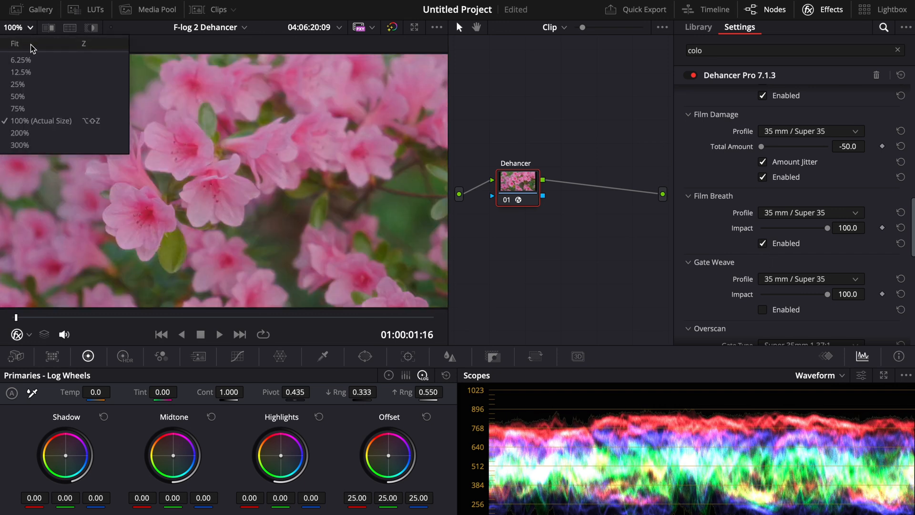
left_click(14, 44)
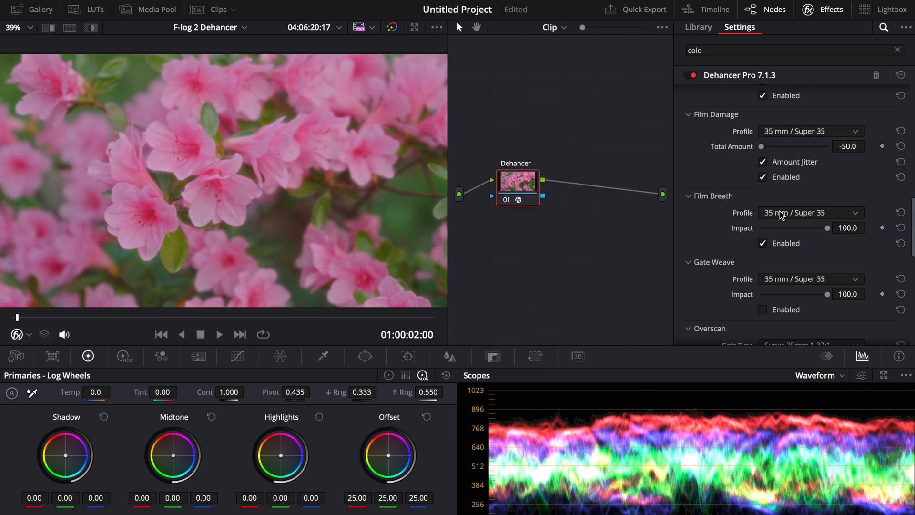
left_click(811, 212)
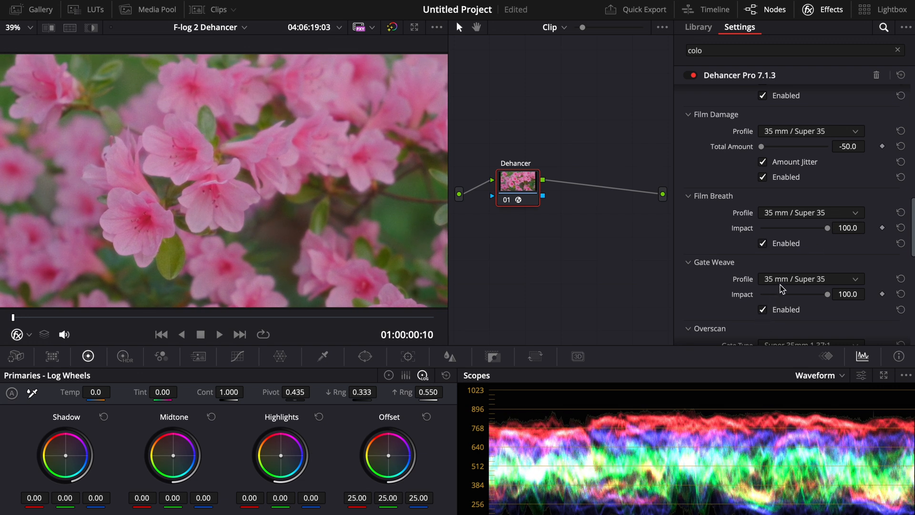
left_click(810, 278)
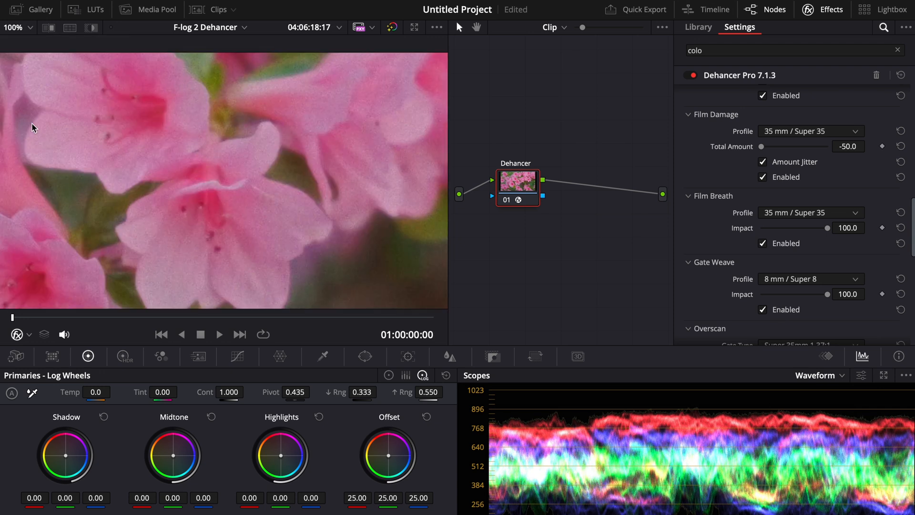
scroll("down", 3)
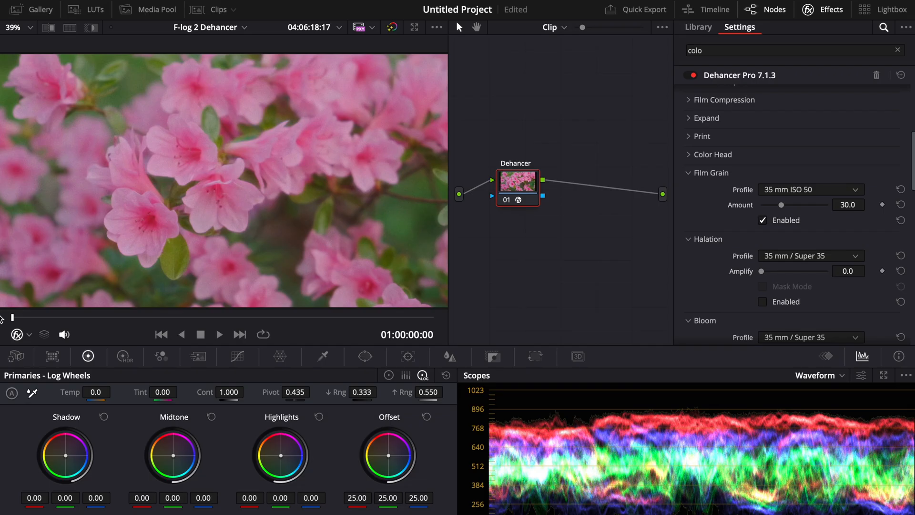
Add a node after Dehancer with Color Space Transform, setting a FujiFilm log input gamma
left_click(697, 27)
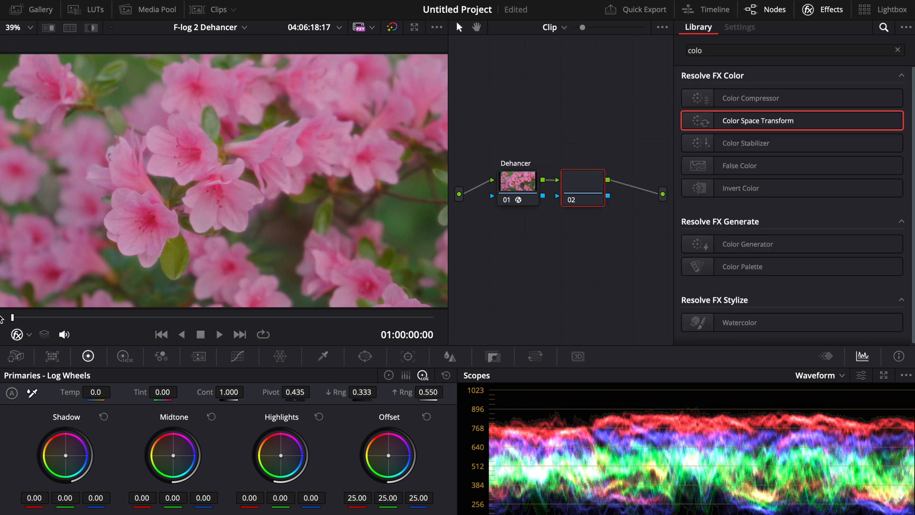
left_click(739, 26)
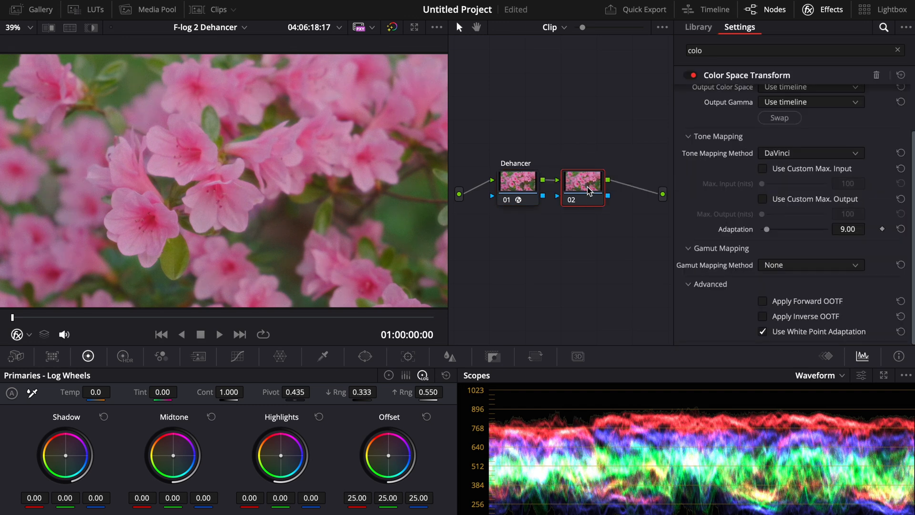
left_click(810, 111)
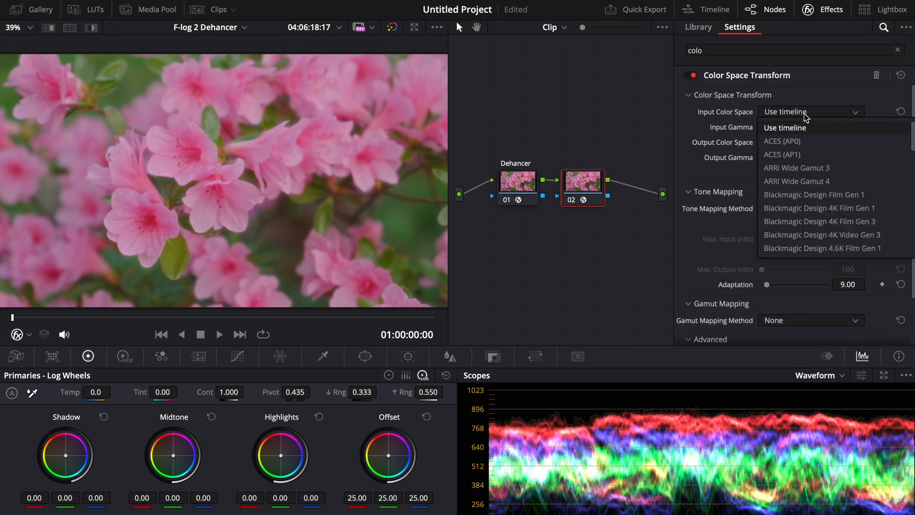
left_click(785, 127)
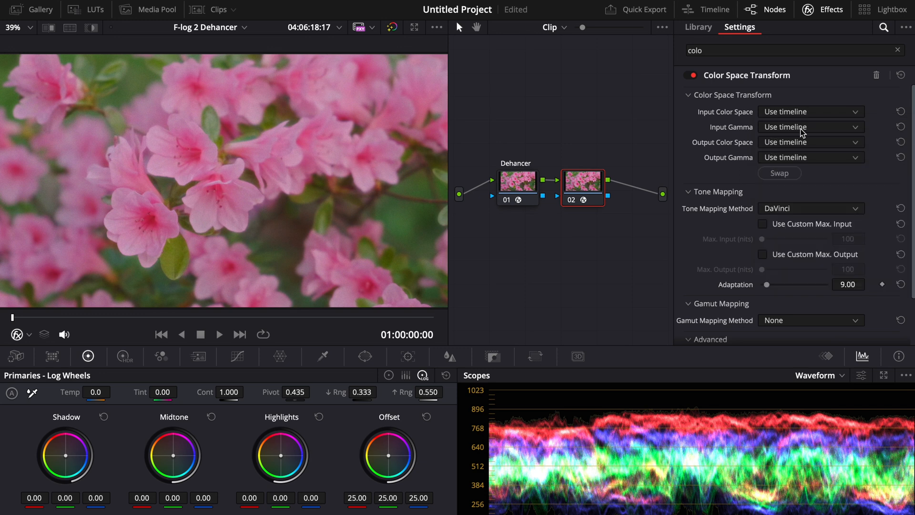
left_click(810, 126)
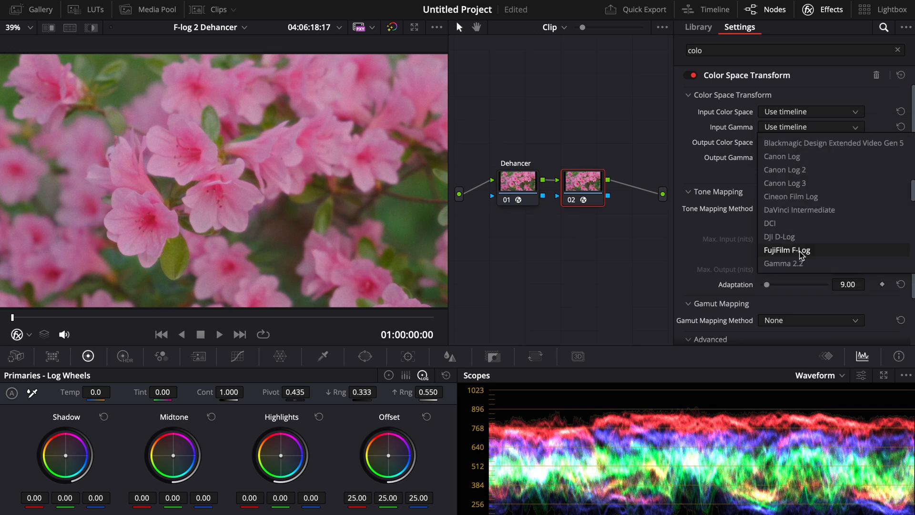
left_click(516, 181)
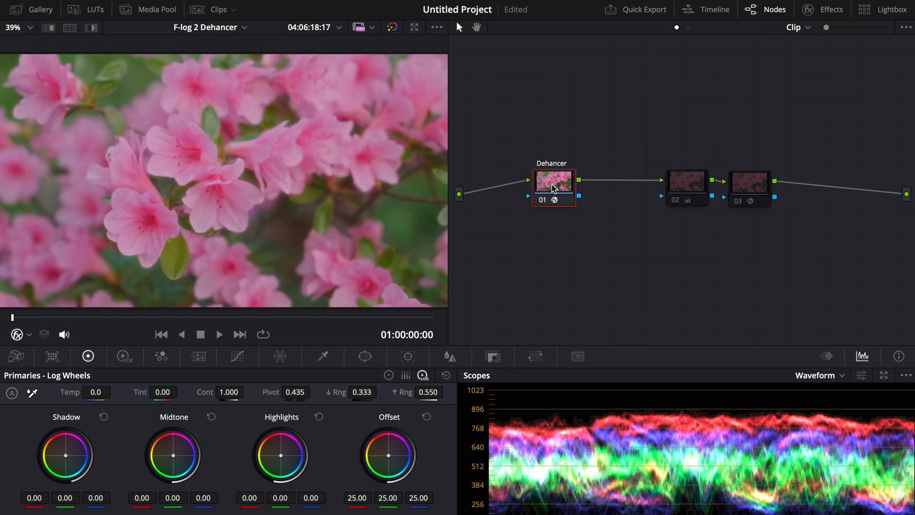
Disable the Dehancer, 02 and 03 nodes to compare against the flat ungraded log clip
left_click(686, 182)
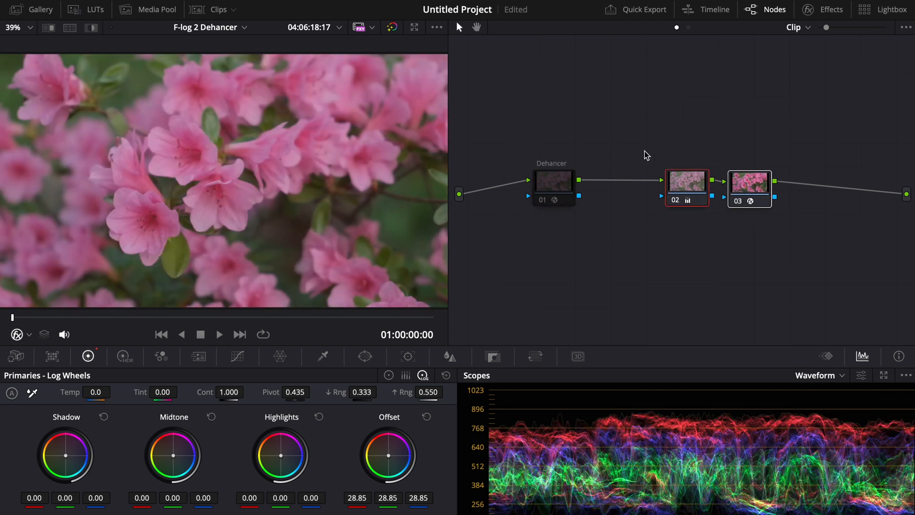
left_click(553, 183)
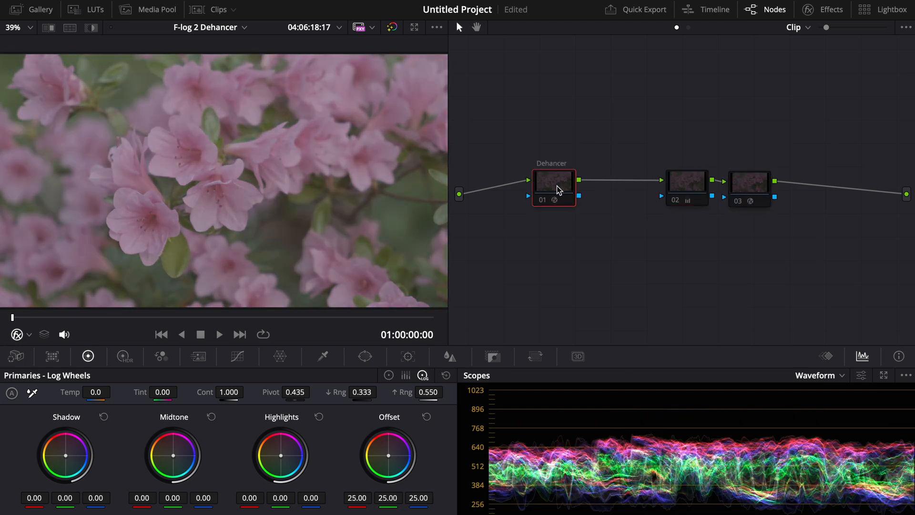